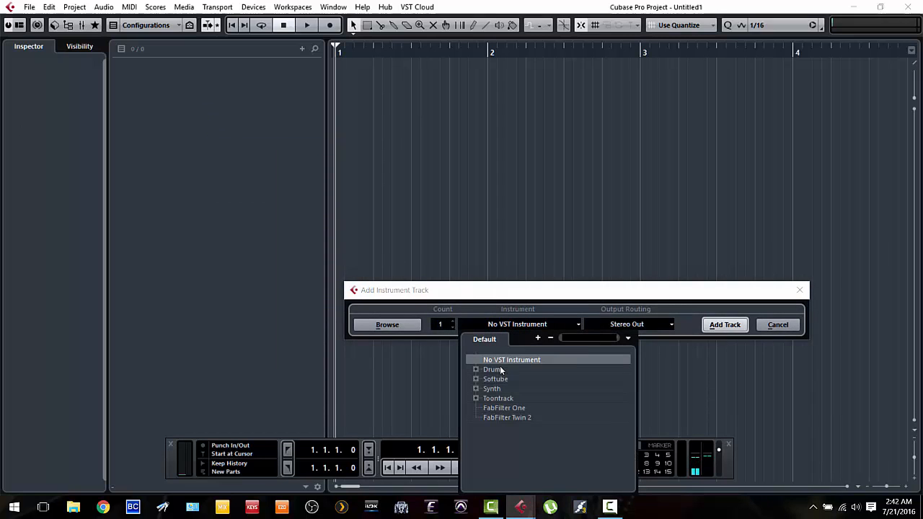
- Choose EZdrummer from the Toontrack group as the new instrument track's plugin
left_click(476, 398)
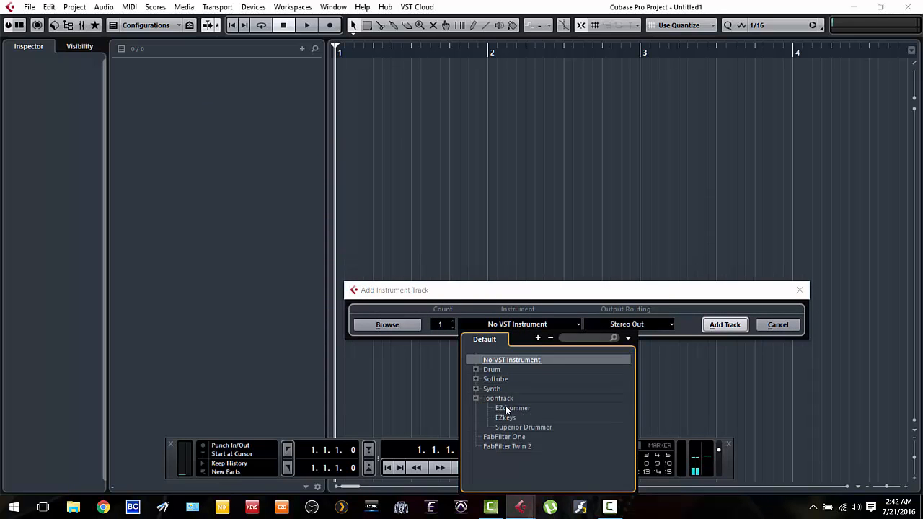
left_click(513, 408)
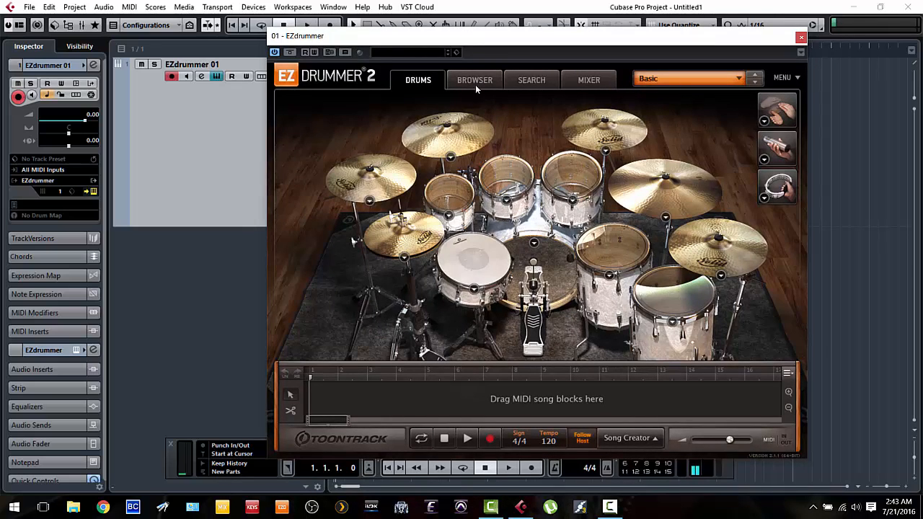
- Pick Pop/Rock Groove 01, preview the Hats 4th Rock Open variation and drop it on the track at bar 2
left_click(474, 80)
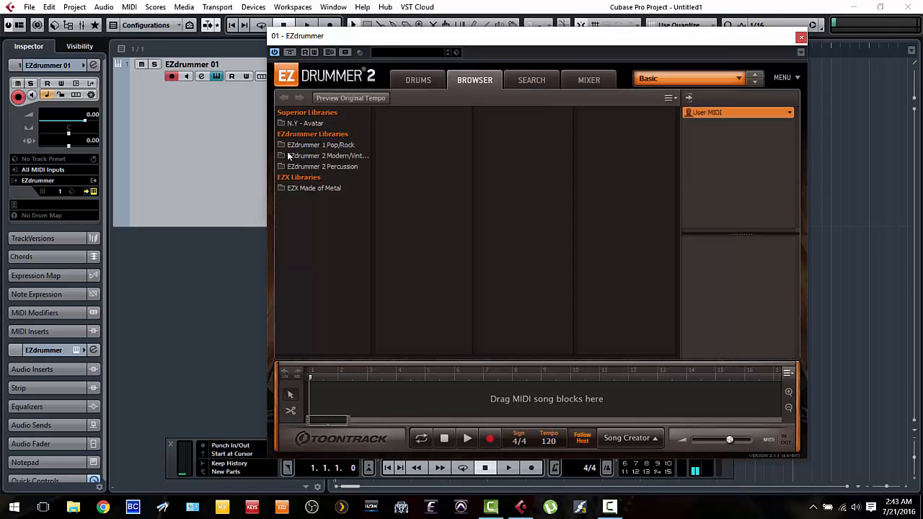
left_click(320, 145)
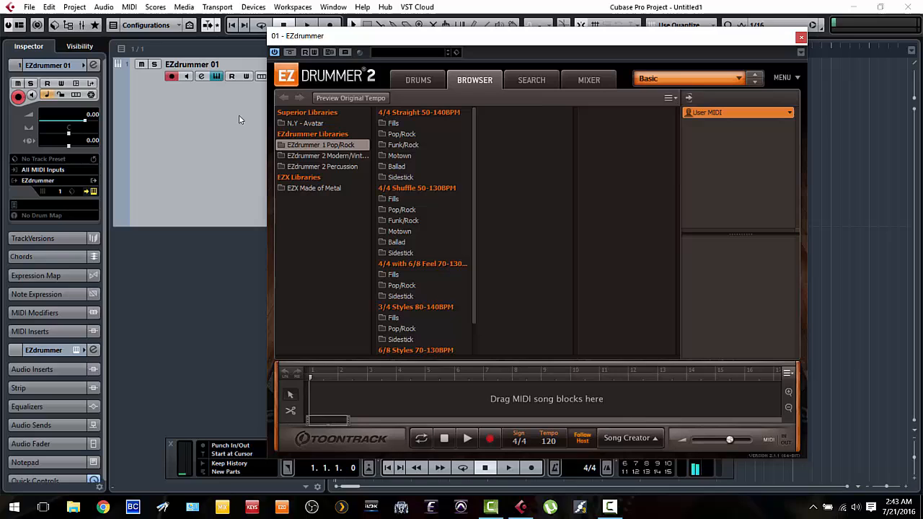
left_click(401, 133)
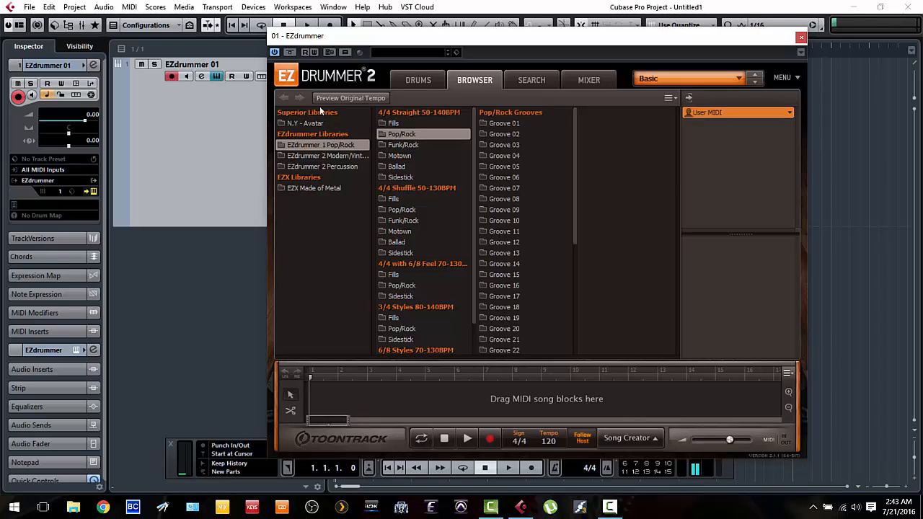
left_click(503, 122)
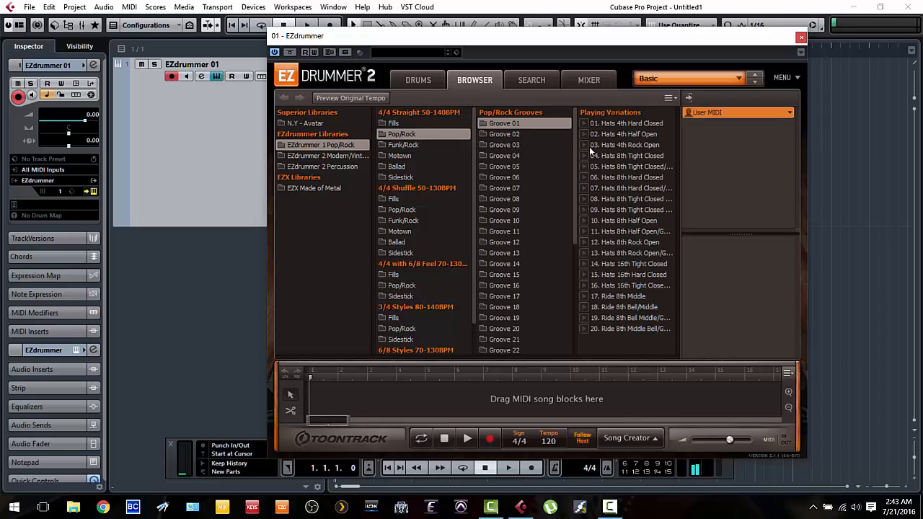
left_click(624, 144)
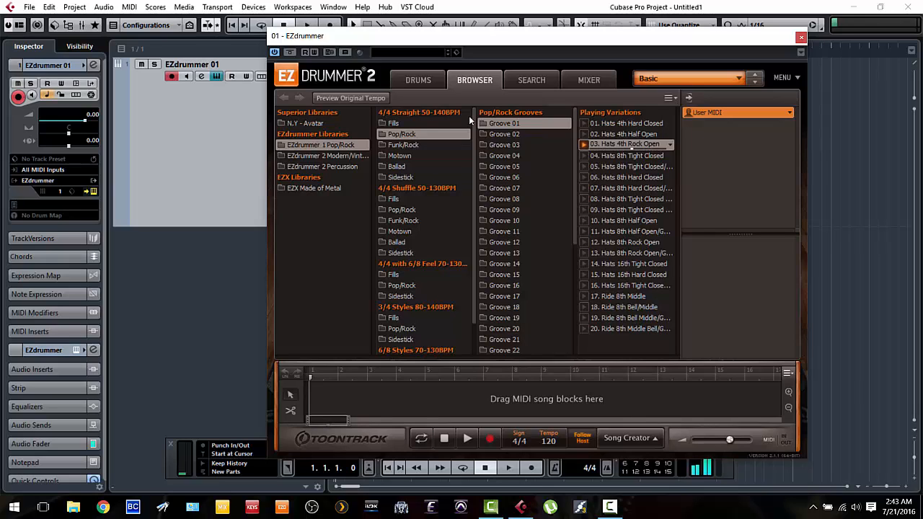
mouse_move(609, 71)
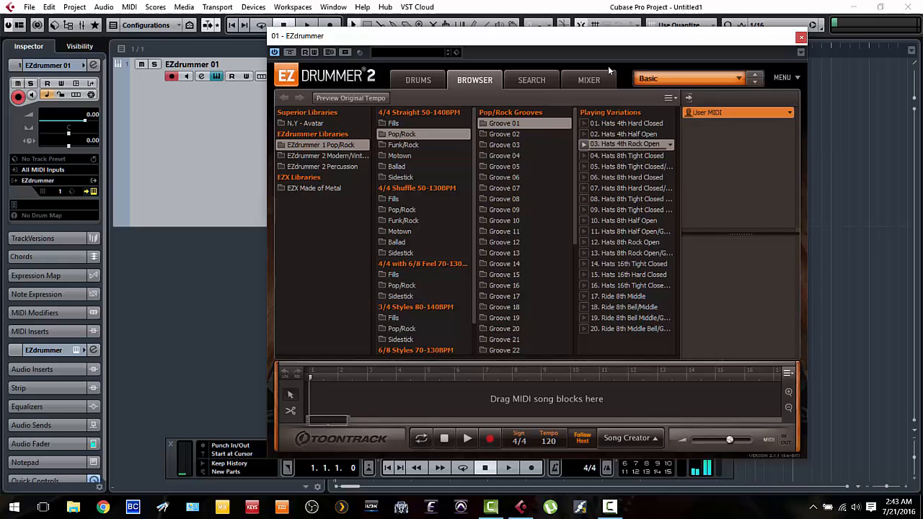
left_click_drag(297, 35, 449, 116)
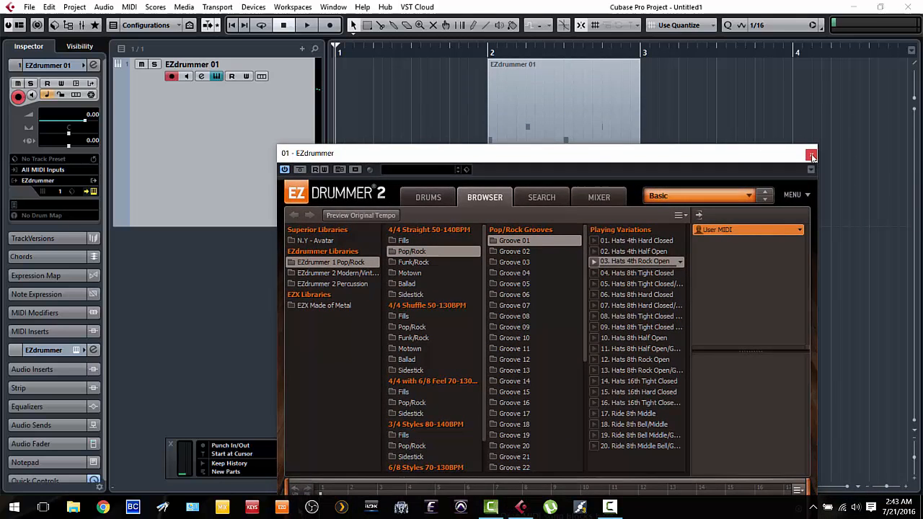
- Close the EZdrummer window, audition the groove from bar 2 and return the cursor to bar 2
left_click(811, 153)
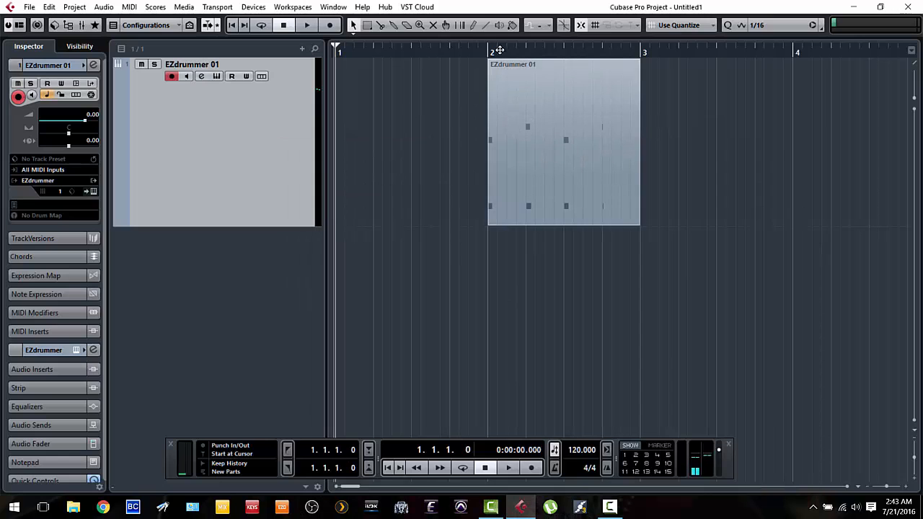
left_click(306, 25)
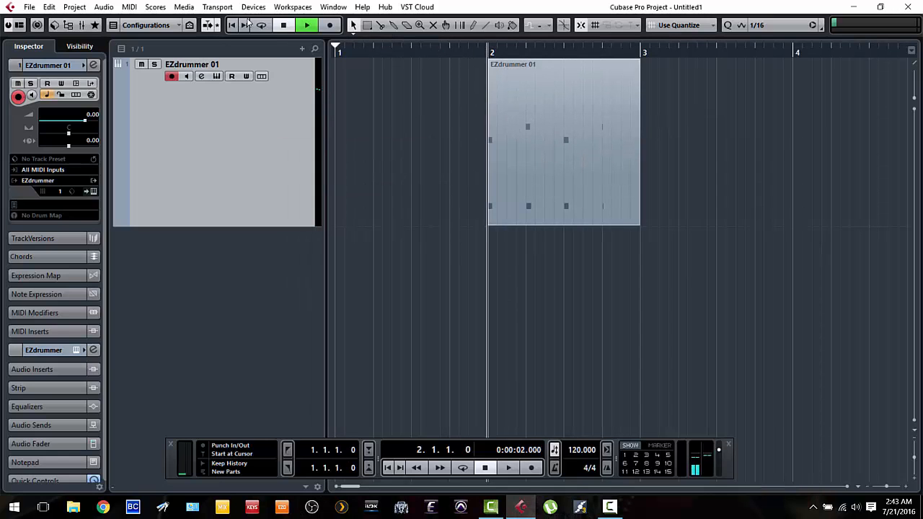
left_click(306, 25)
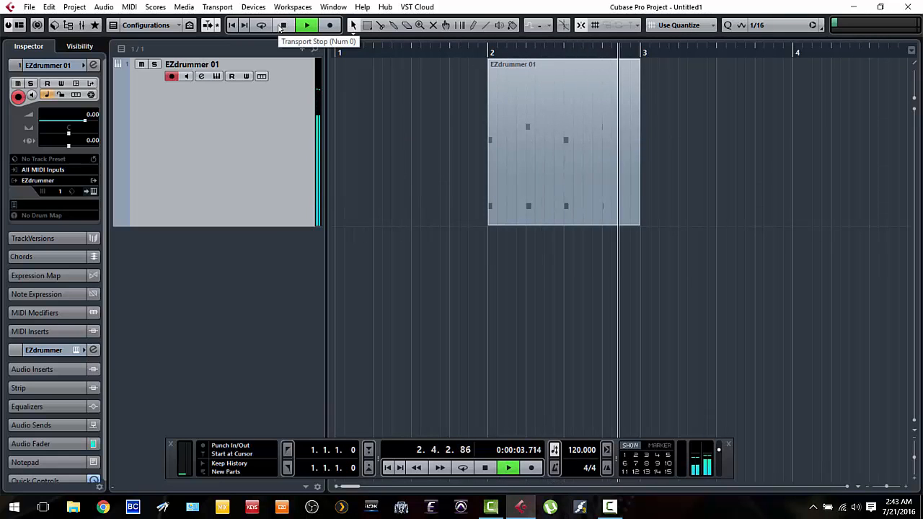
left_click(284, 25)
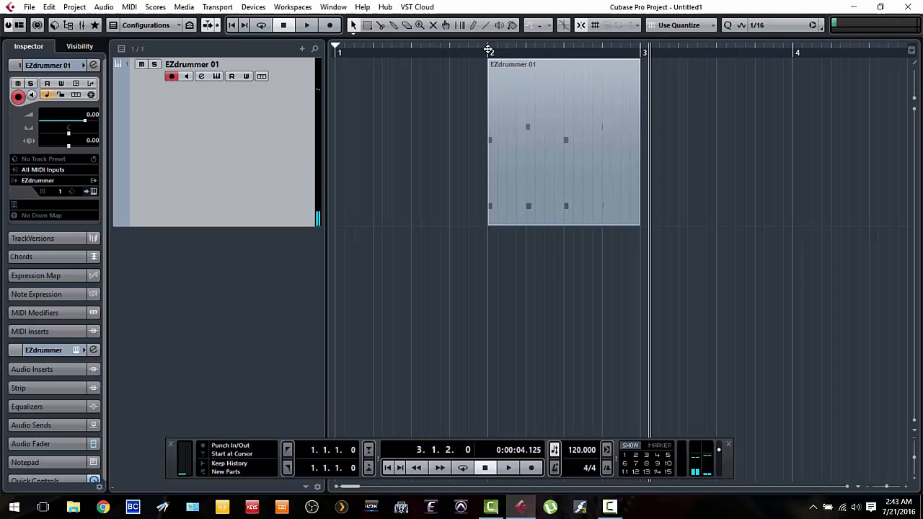
left_click(283, 25)
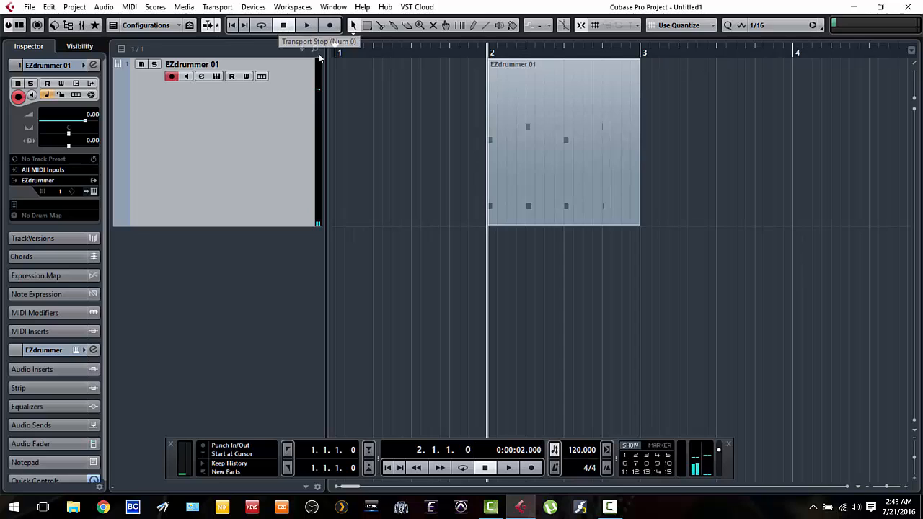
left_click(565, 141)
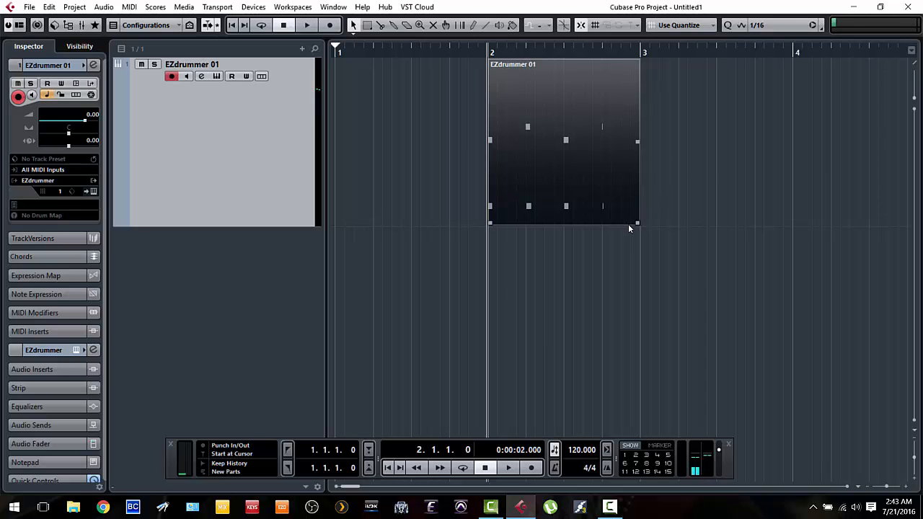
mouse_move(635, 225)
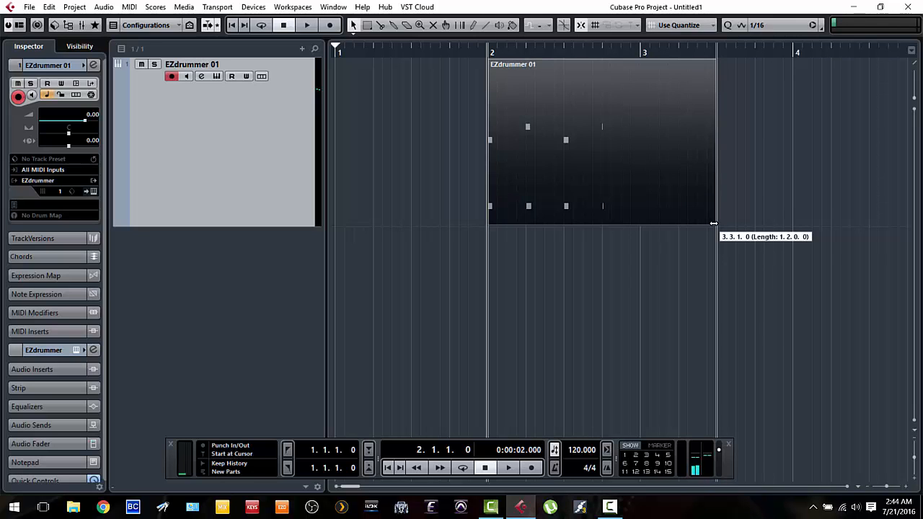
mouse_move(761, 134)
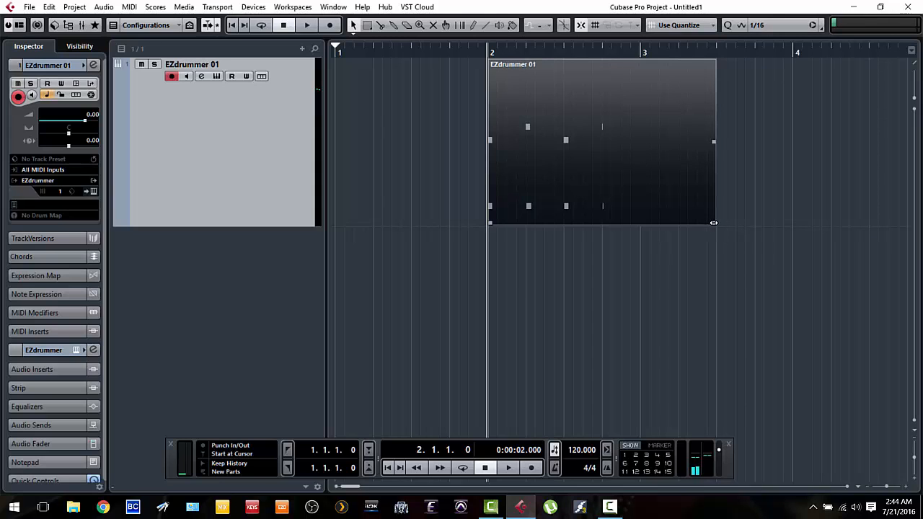
- Lengthen the groove part so it ends at bar 4
left_click_drag(714, 222, 793, 222)
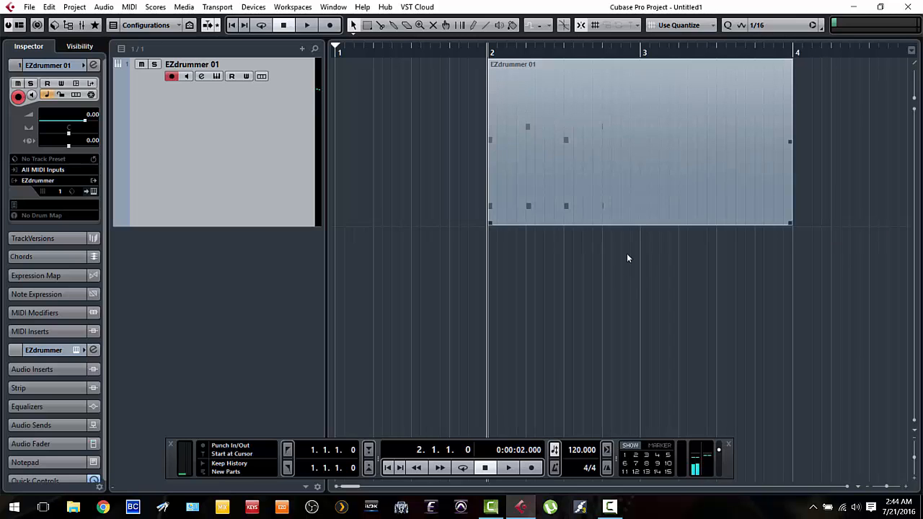
mouse_move(543, 175)
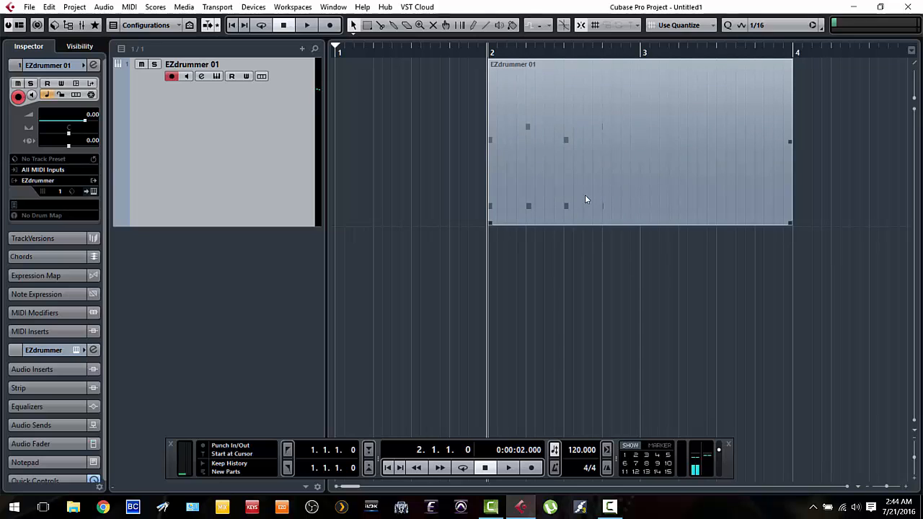
mouse_move(494, 202)
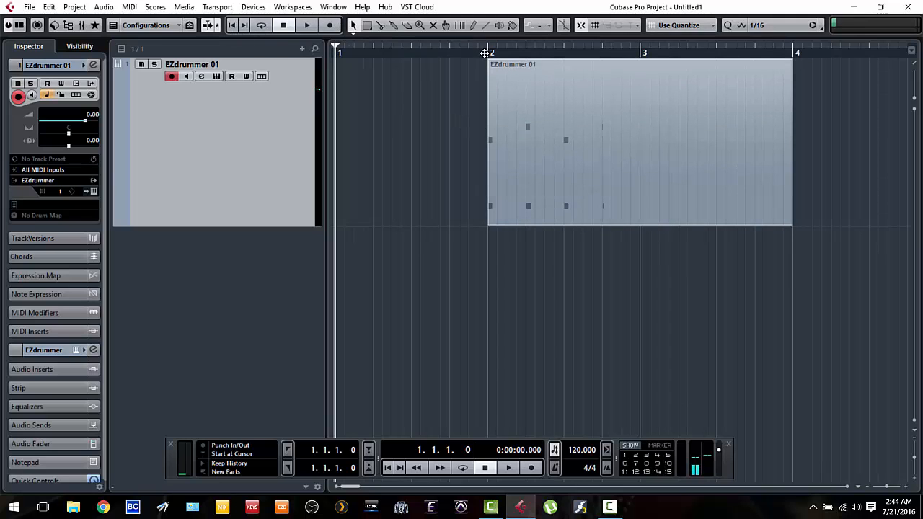
- Set the cursor to bar 2 and reopen EZdrummer on its Mixer view of the drum channels
left_click(489, 52)
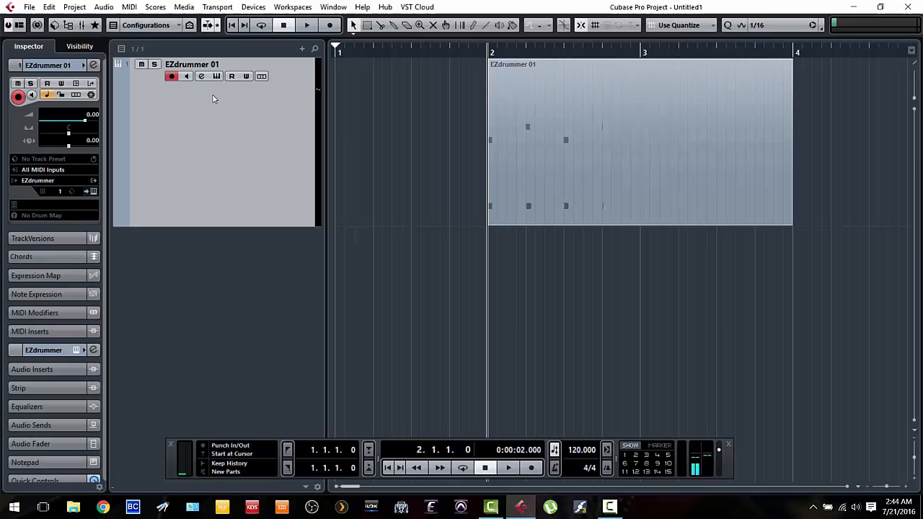
mouse_move(226, 106)
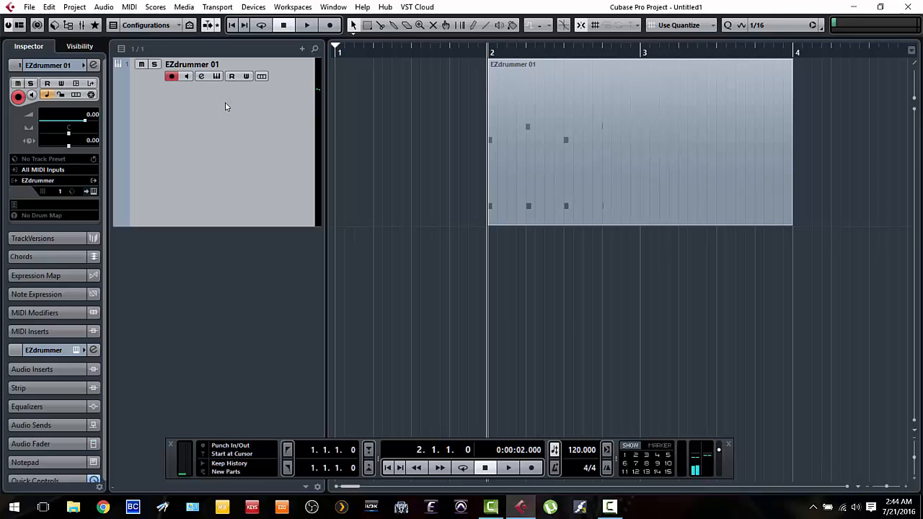
mouse_move(201, 75)
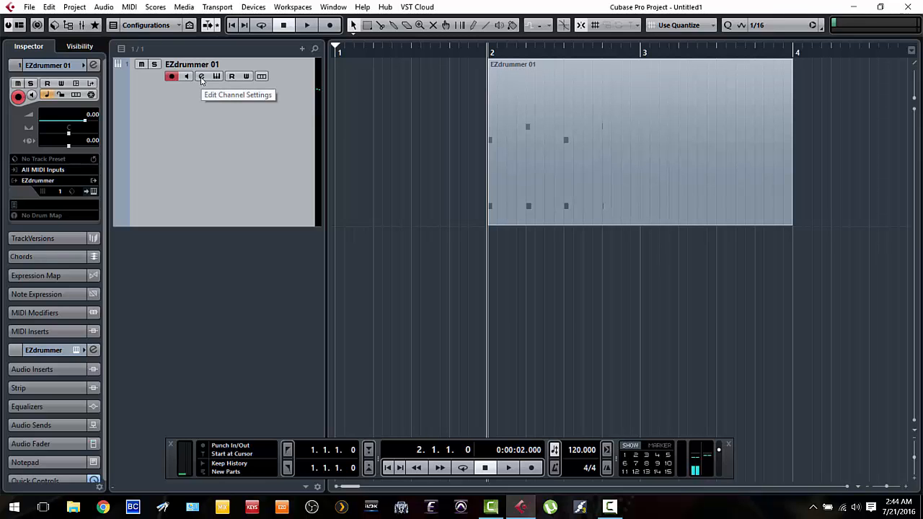
left_click(202, 76)
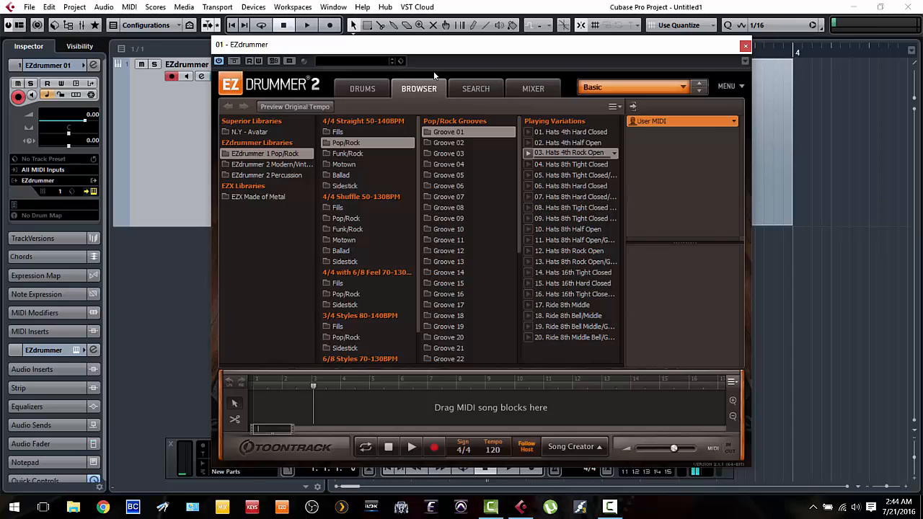
left_click(533, 88)
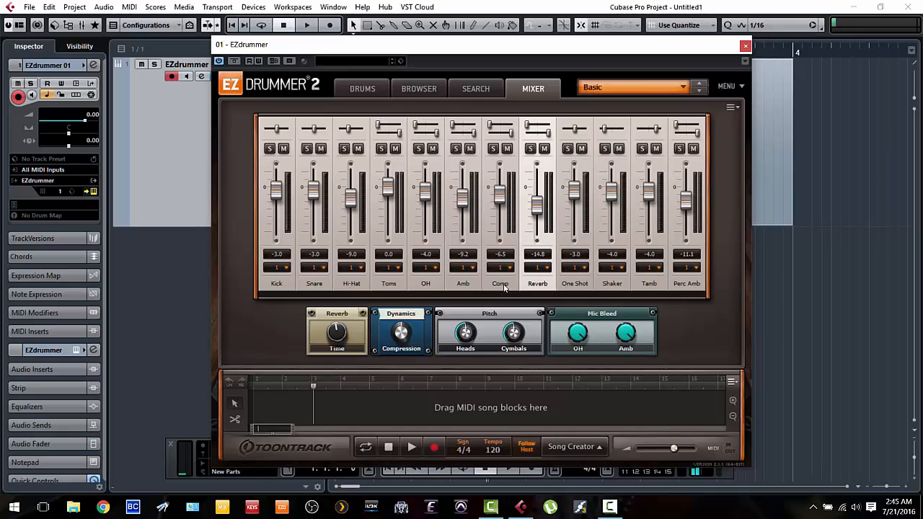
mouse_move(401, 283)
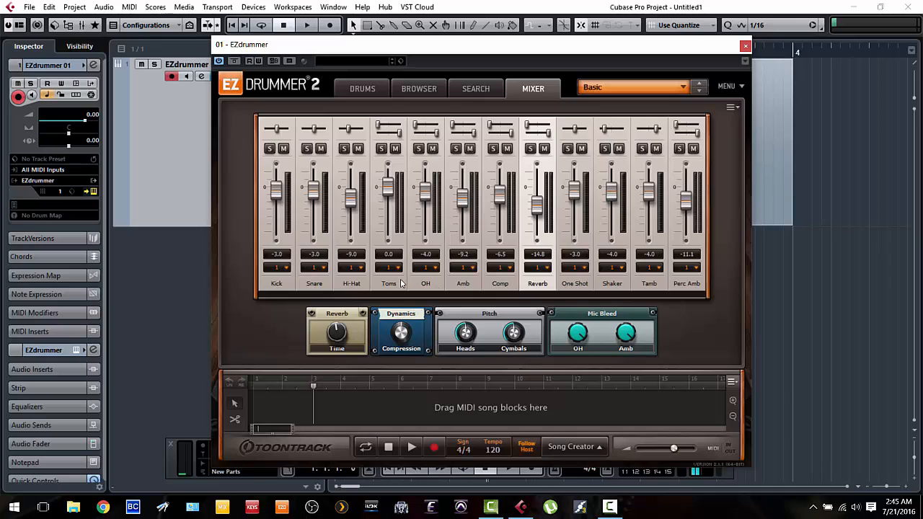
mouse_move(334, 285)
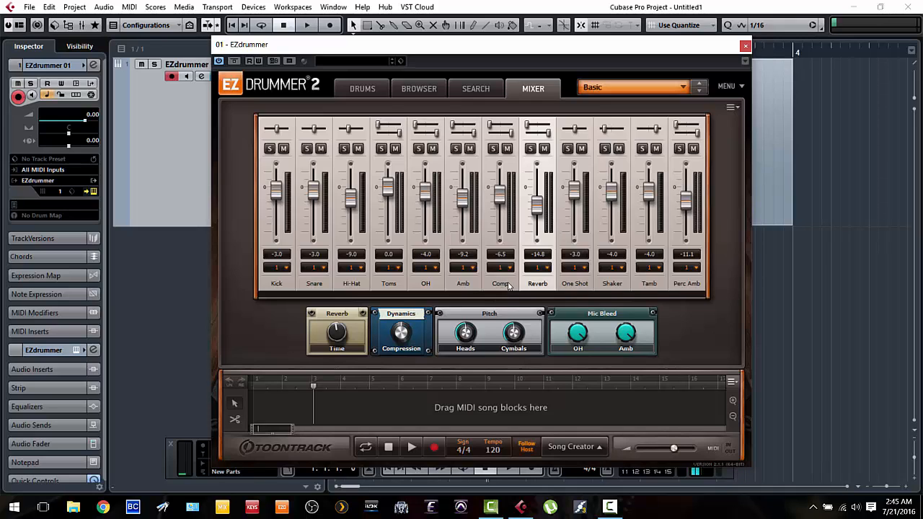
mouse_move(523, 292)
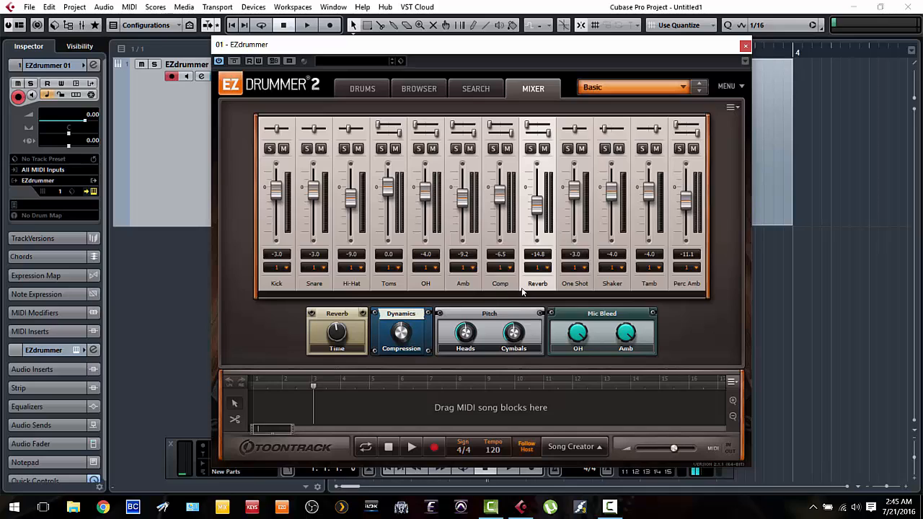
mouse_move(466, 303)
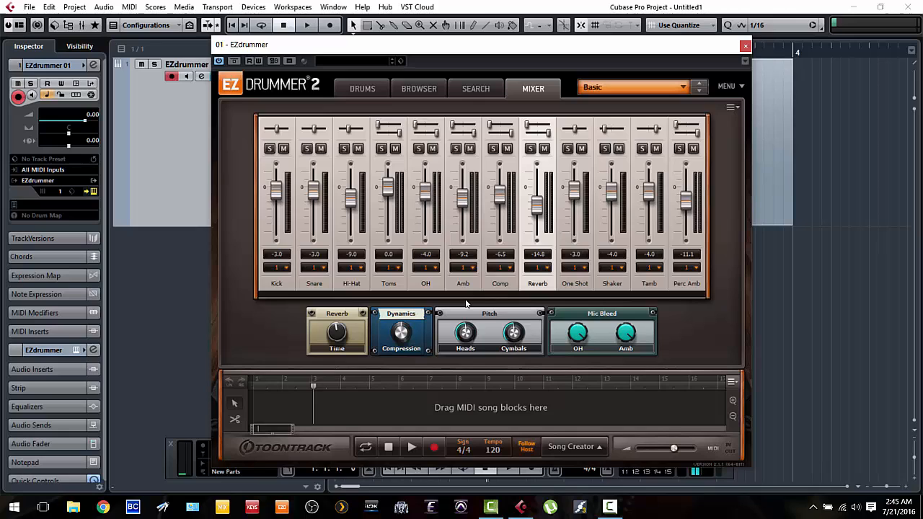
mouse_move(337, 294)
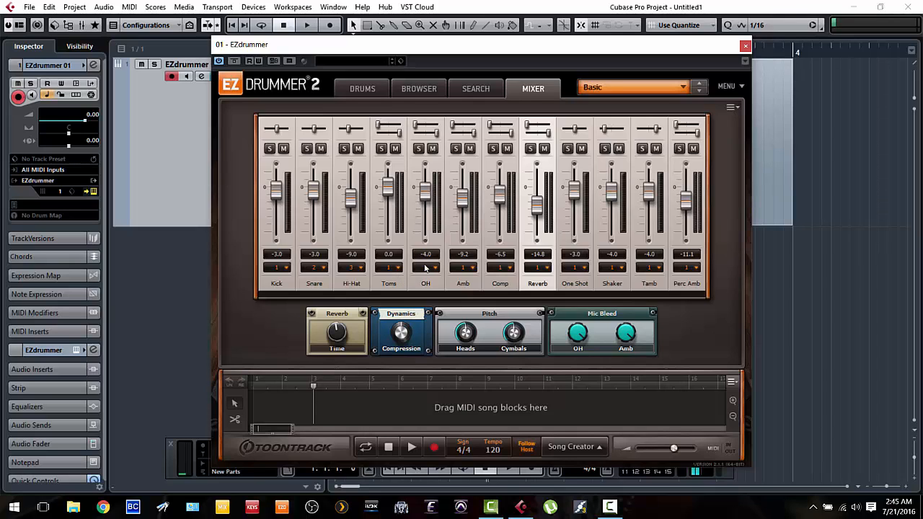
- Route OH to its own output, close the plugin window and activate the EZ2 stereo output
left_click(426, 268)
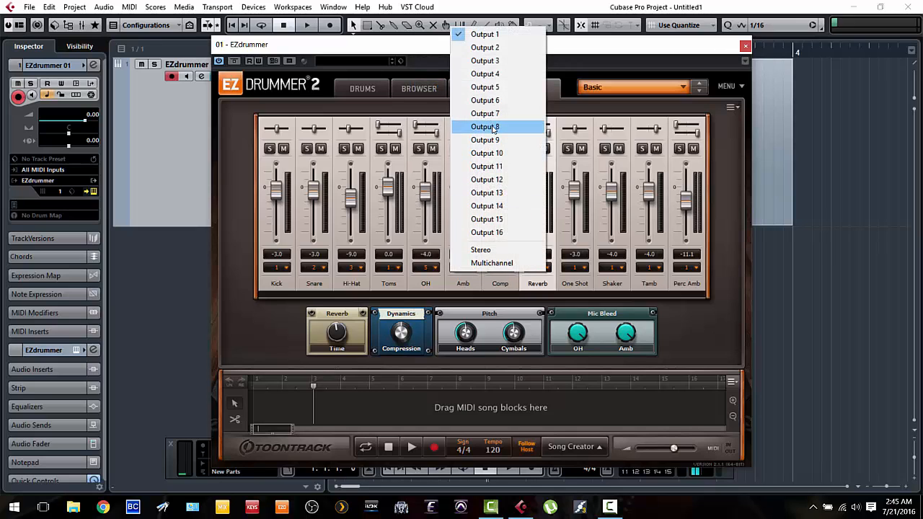
mouse_move(485, 100)
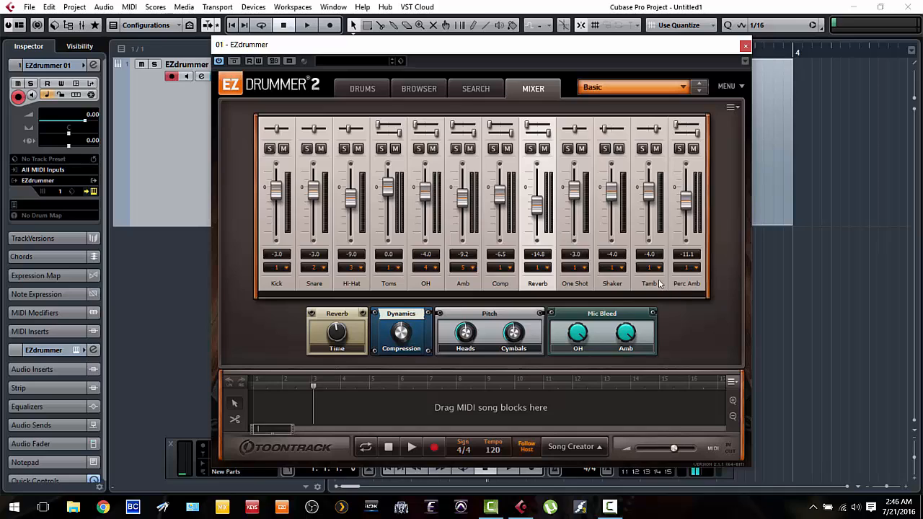
mouse_move(483, 281)
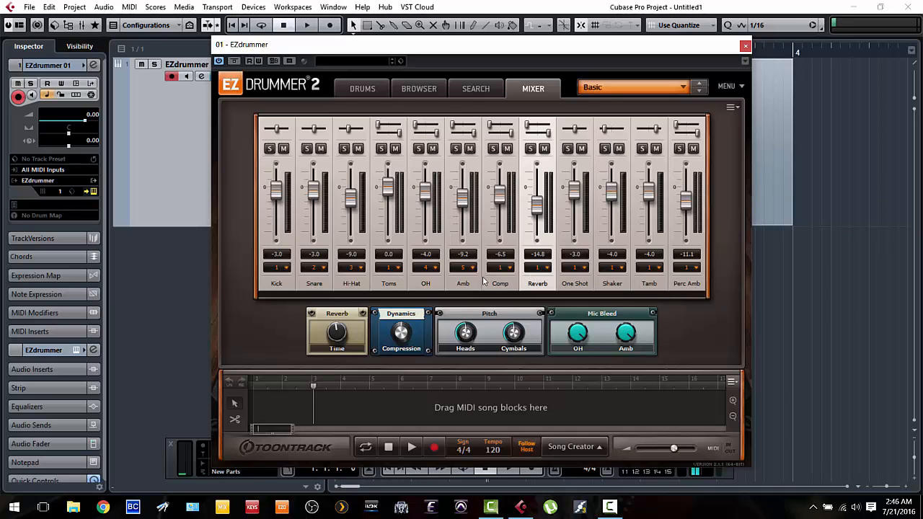
mouse_move(285, 287)
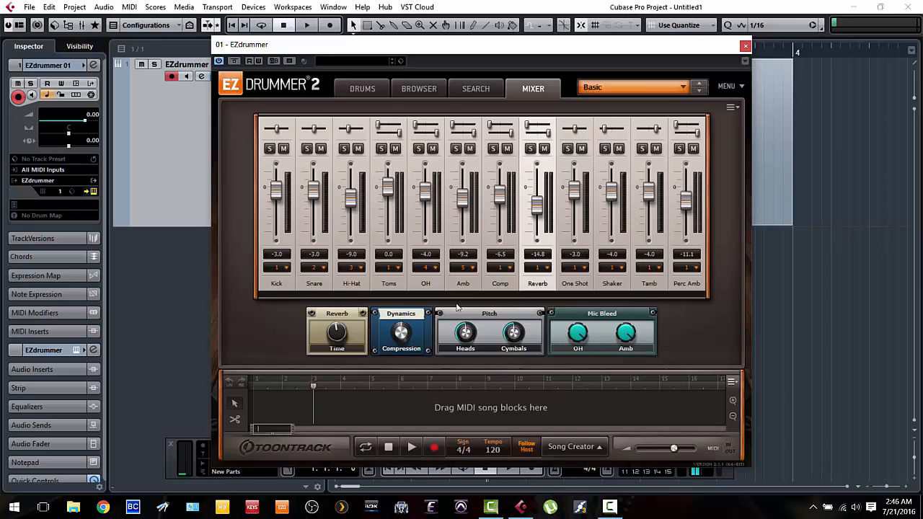
mouse_move(415, 280)
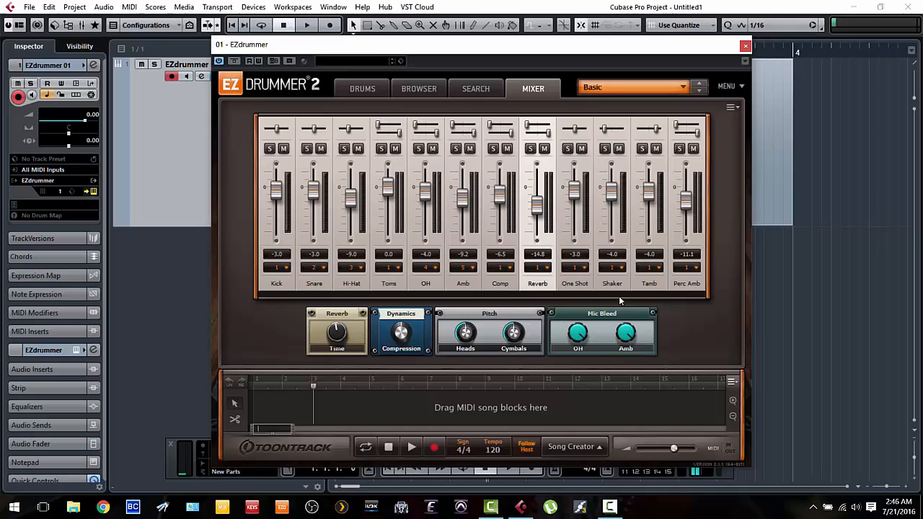
mouse_move(528, 290)
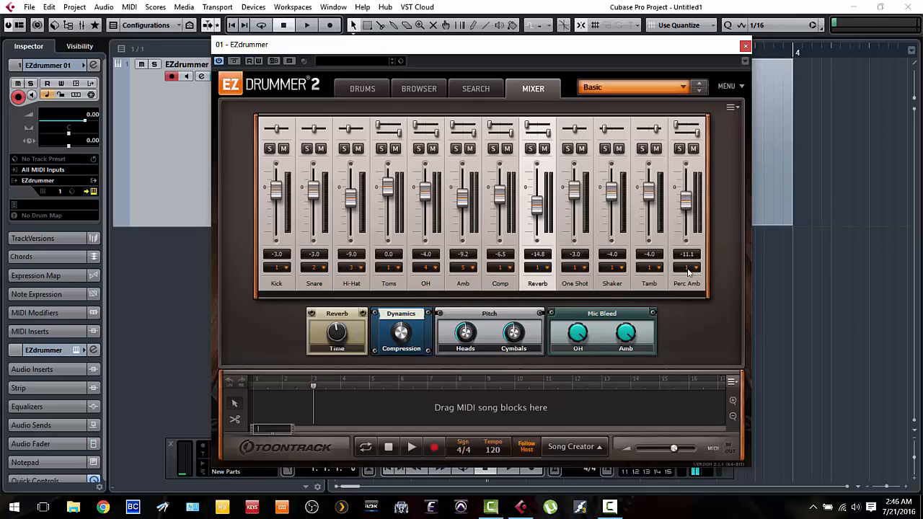
mouse_move(229, 231)
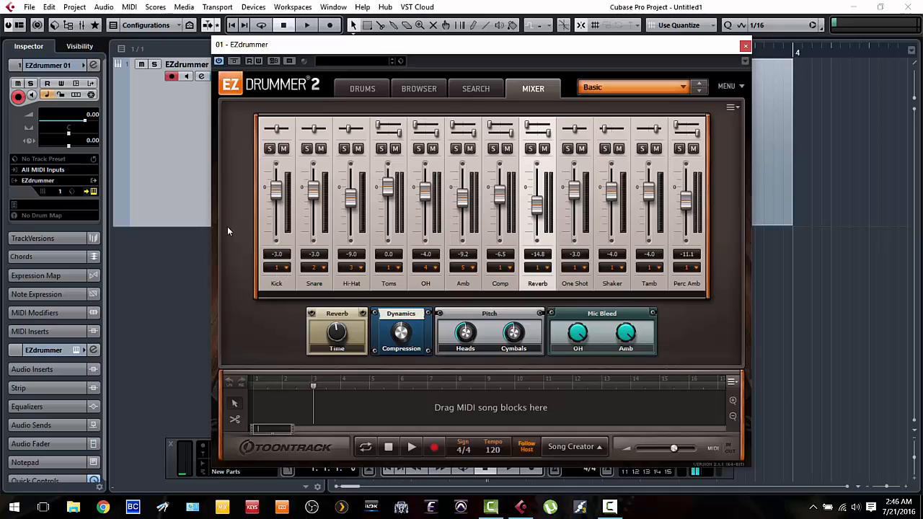
mouse_move(535, 282)
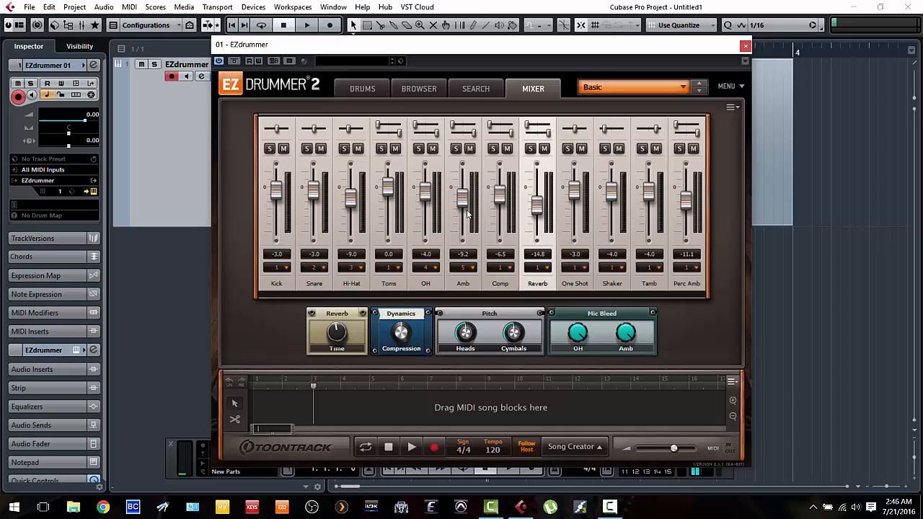
mouse_move(276, 276)
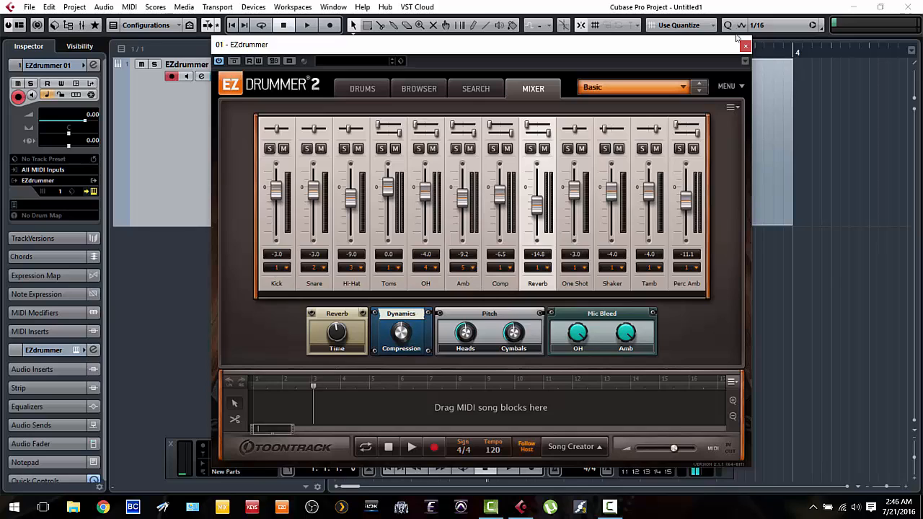
left_click(745, 46)
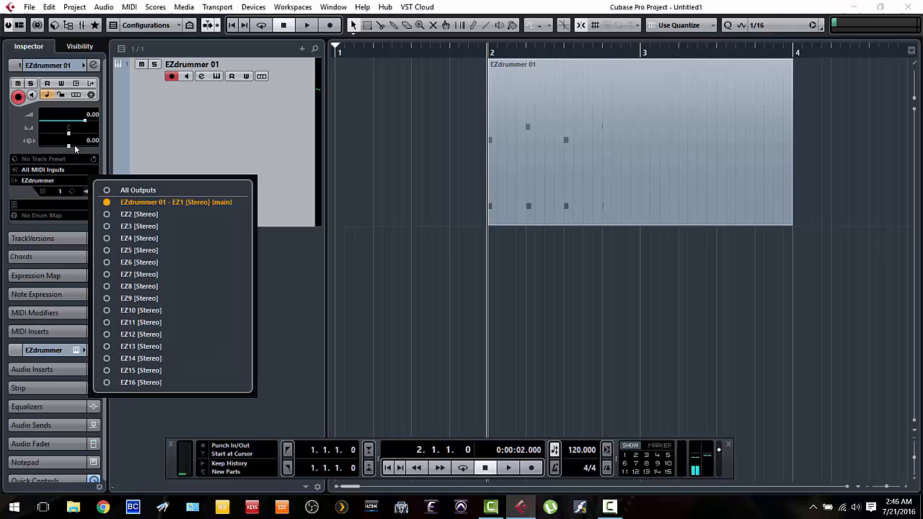
mouse_move(106, 213)
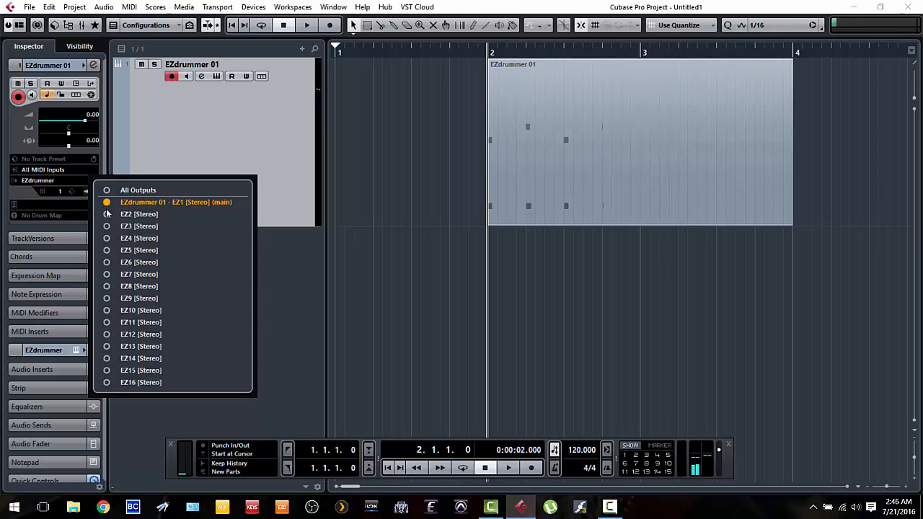
left_click(139, 214)
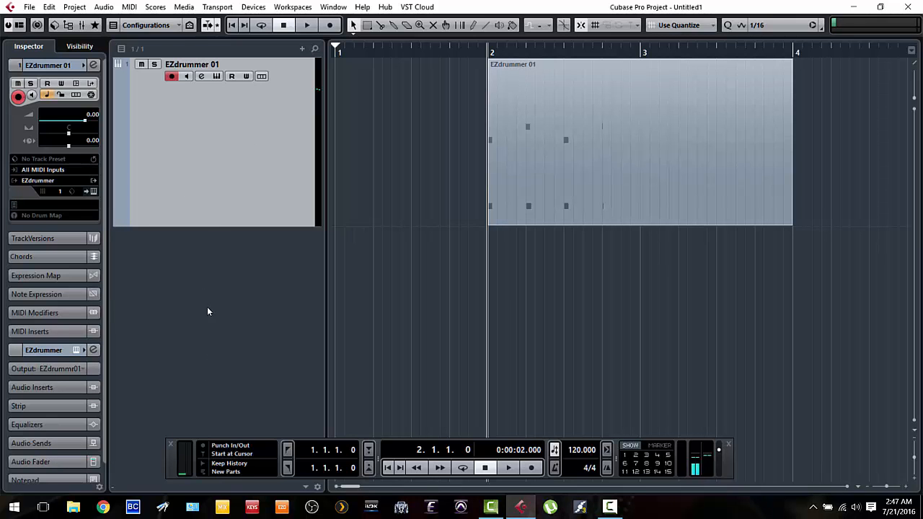
mouse_move(183, 39)
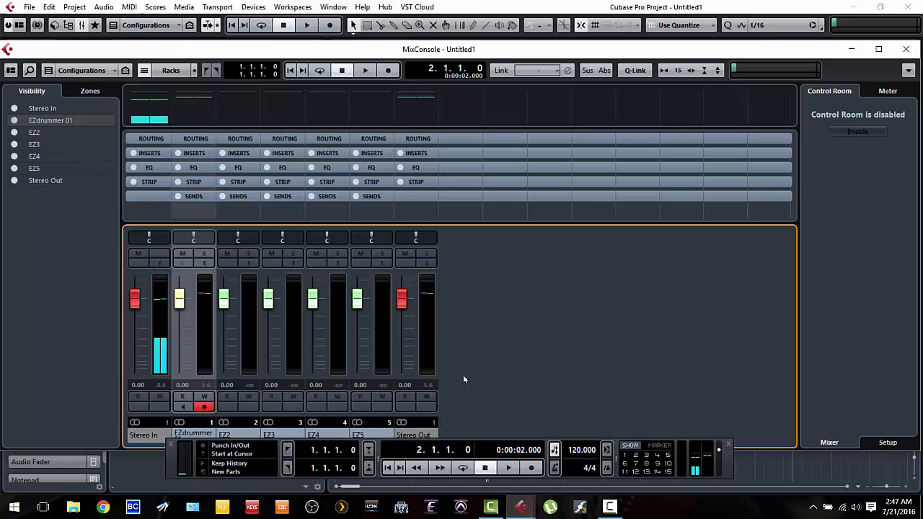
mouse_move(272, 55)
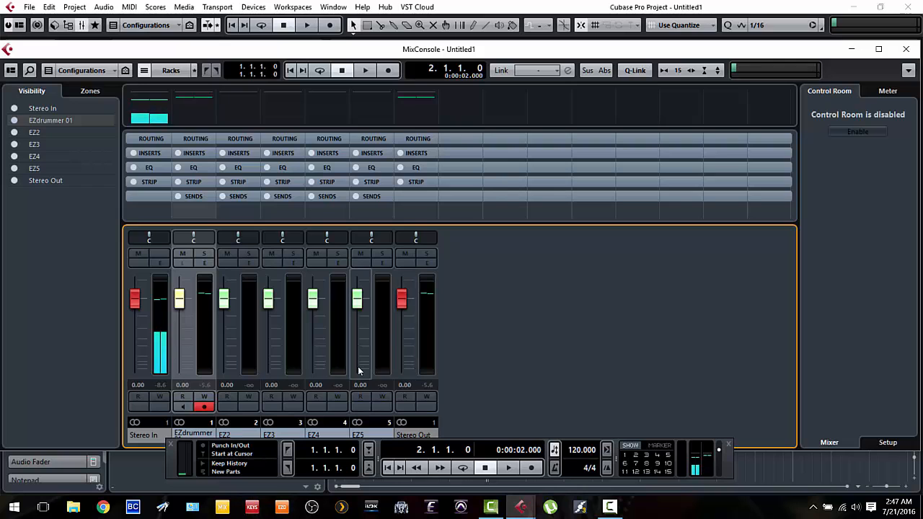
left_click(906, 49)
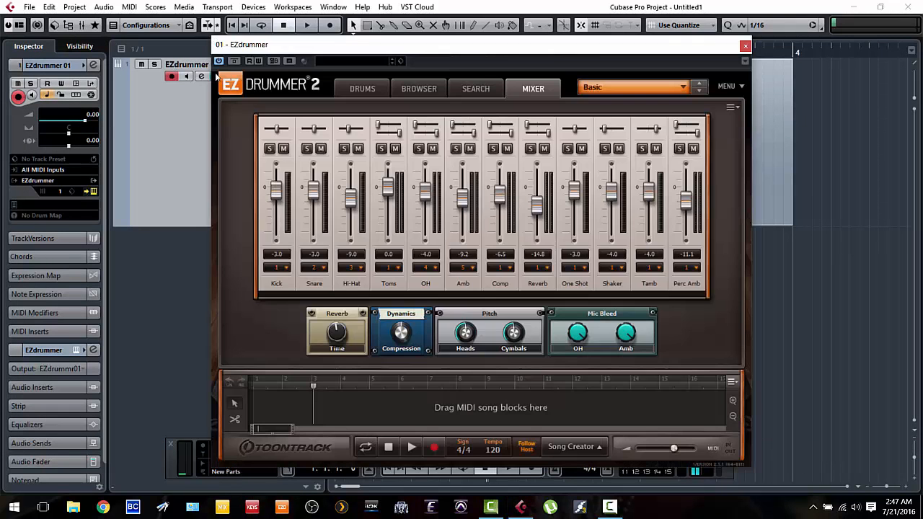
mouse_move(324, 291)
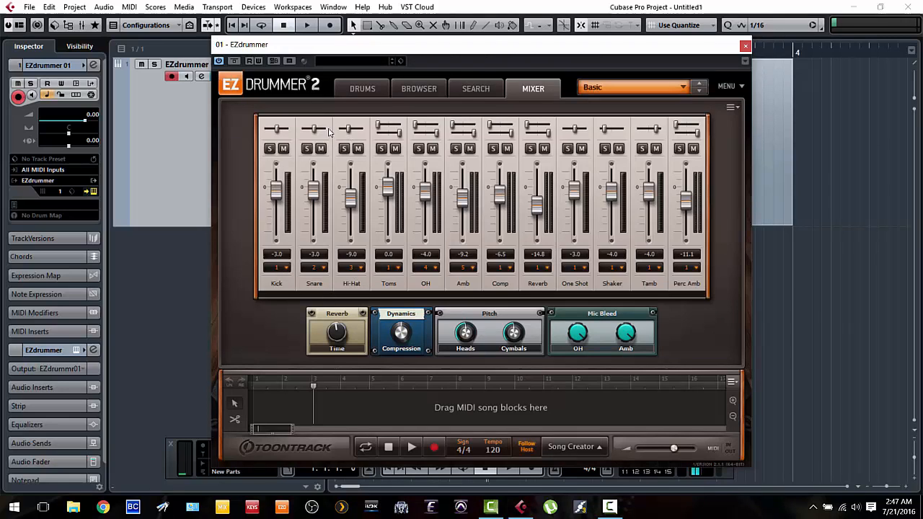
mouse_move(358, 137)
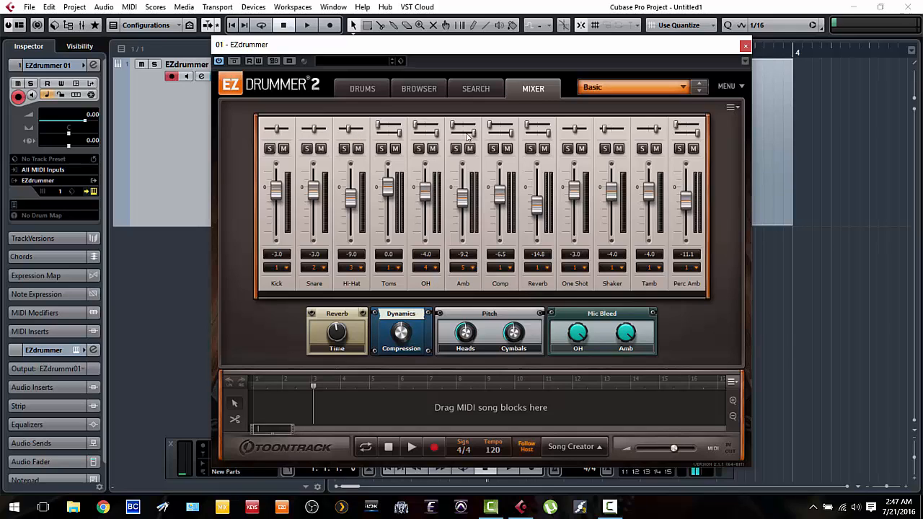
mouse_move(719, 50)
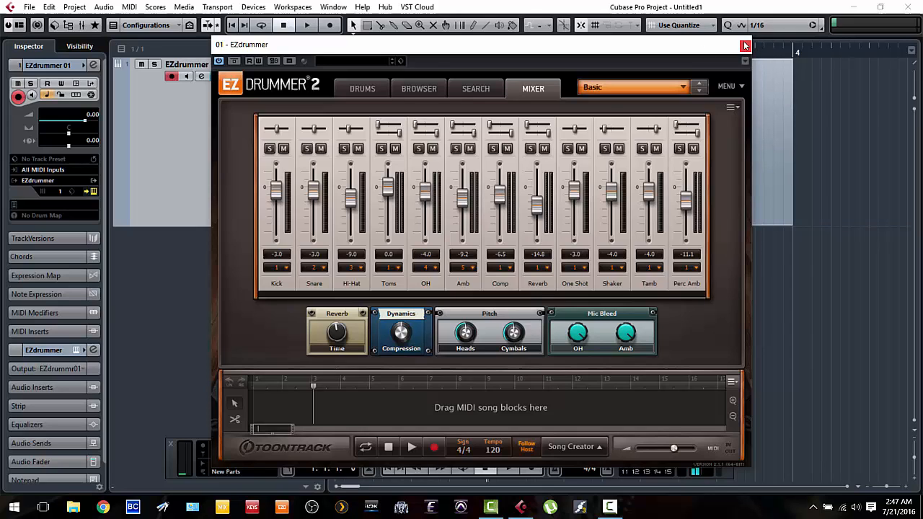
left_click(746, 45)
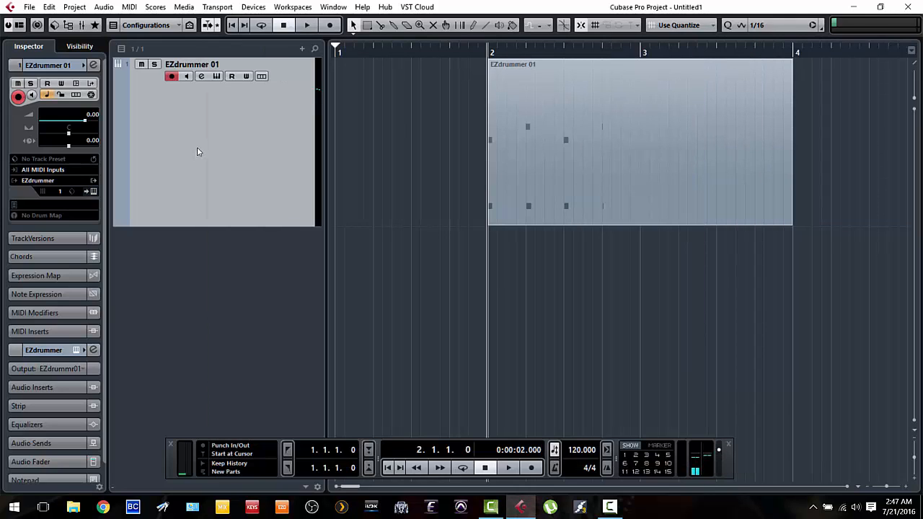
mouse_move(254, 163)
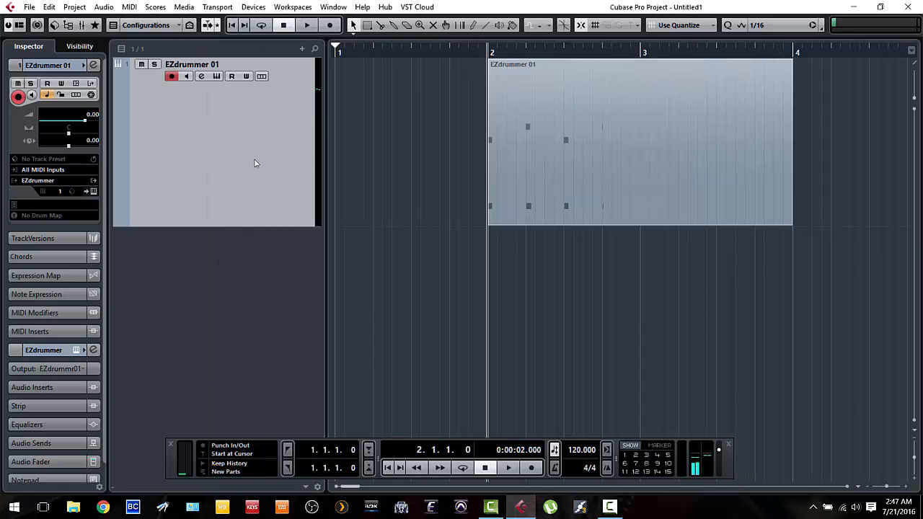
mouse_move(231, 151)
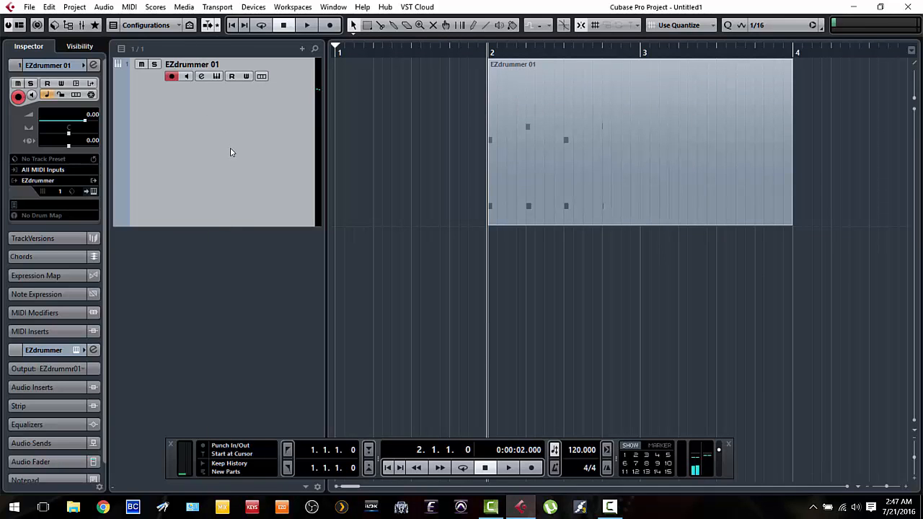
mouse_move(209, 176)
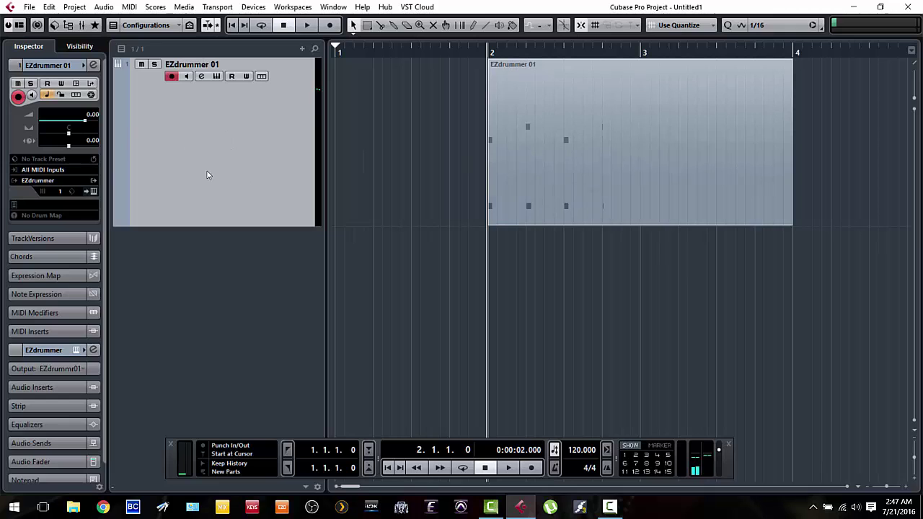
mouse_move(186, 282)
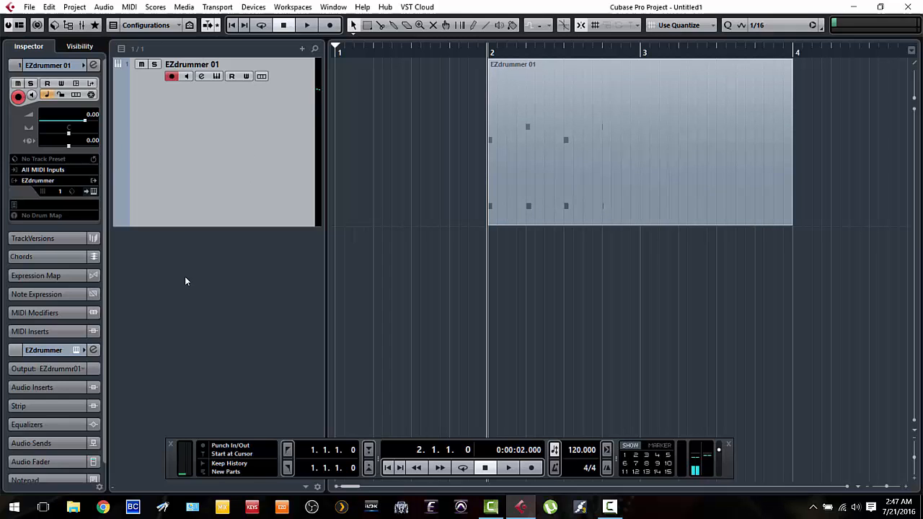
mouse_move(233, 161)
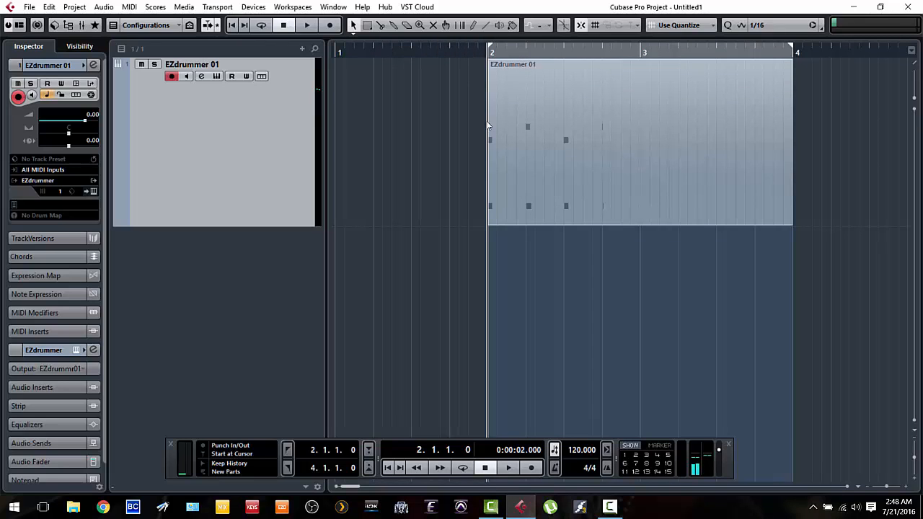
mouse_move(83, 18)
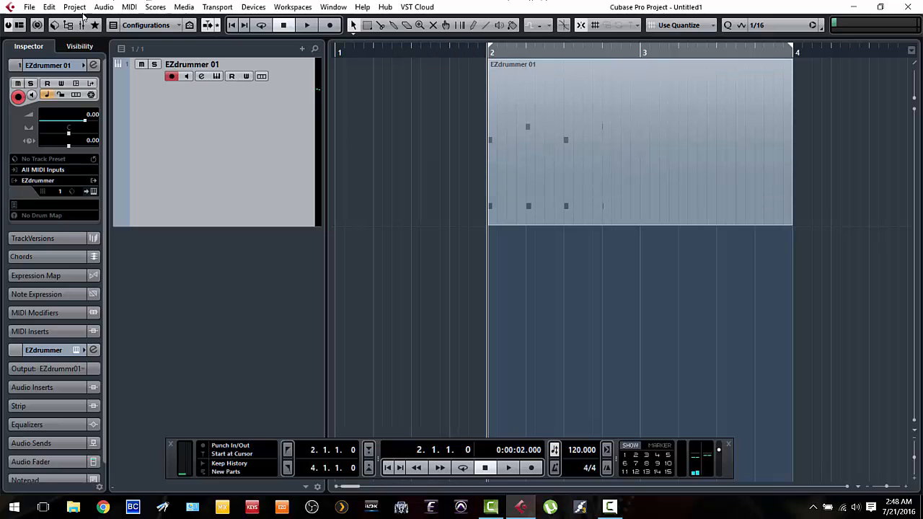
- Reach the File menu's export commands after bracketing bars 2–4 with the locators
left_click(29, 6)
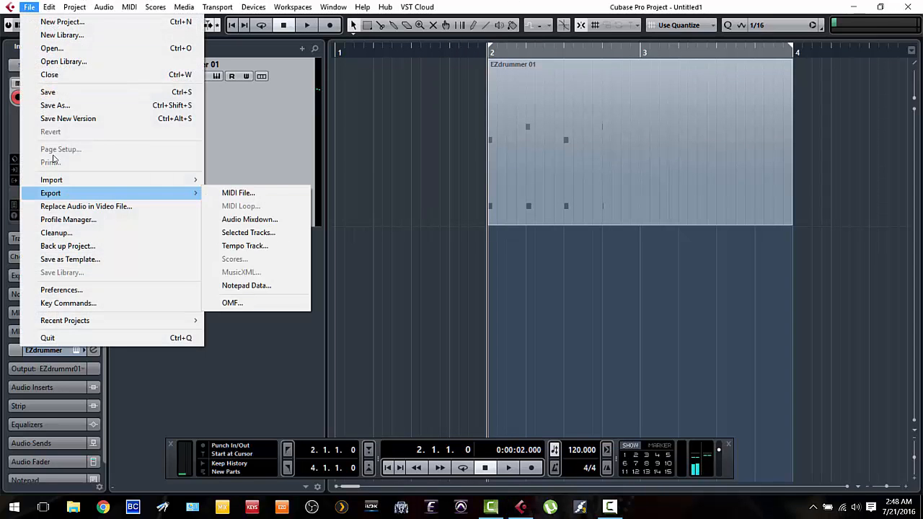
mouse_move(250, 219)
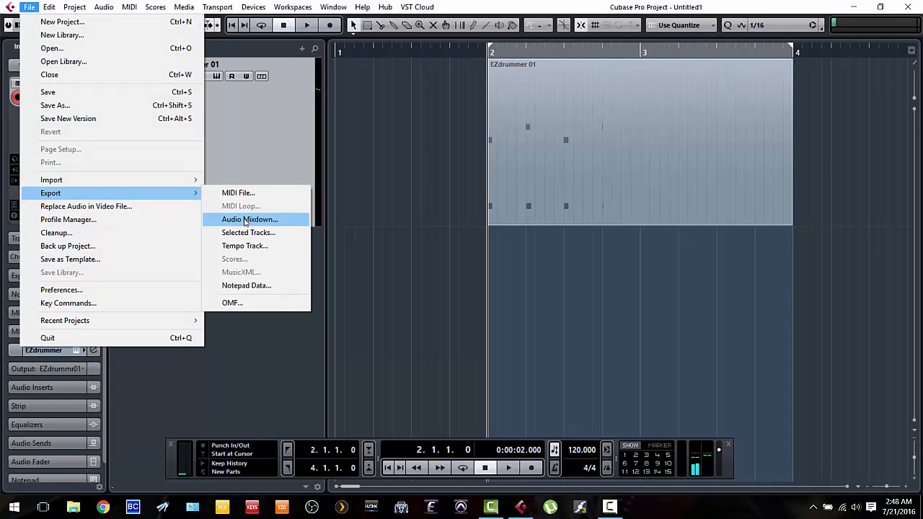
- Bring up Export Audio Mixdown and include the EZdrummer 01 instrument track
left_click(250, 220)
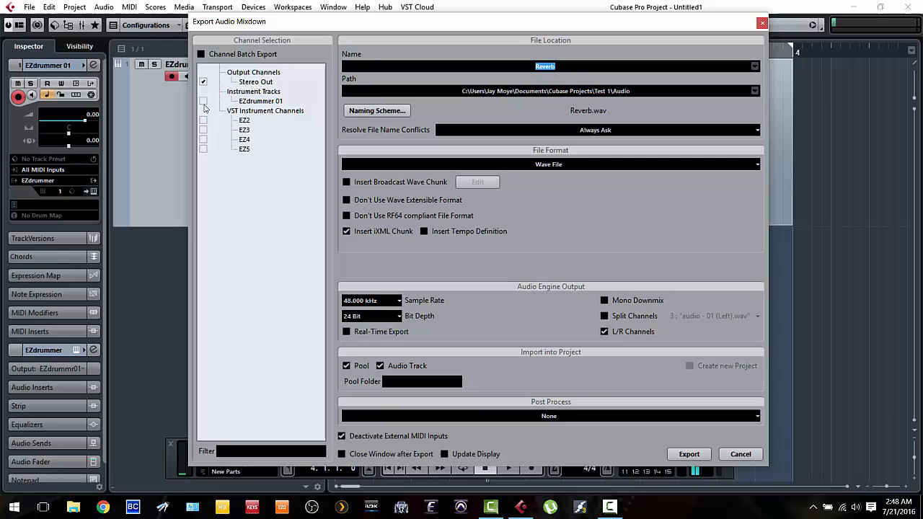
left_click(204, 101)
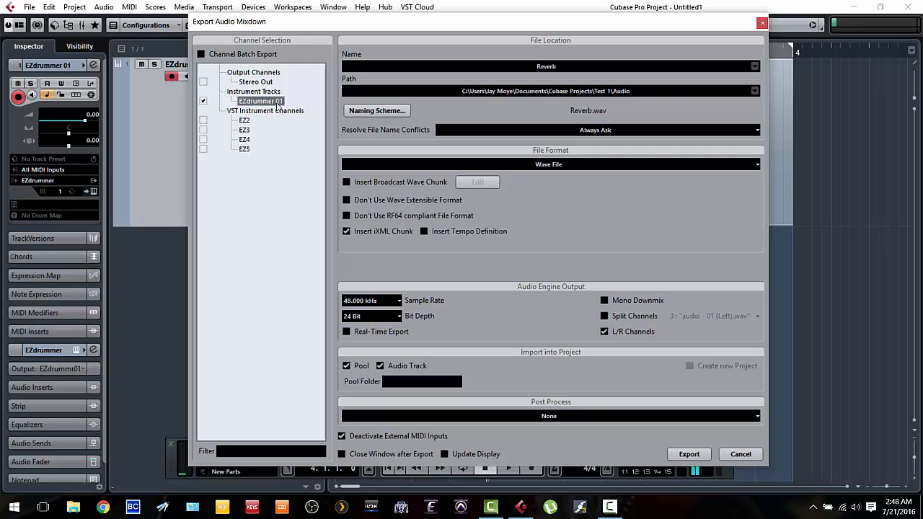
mouse_move(253, 132)
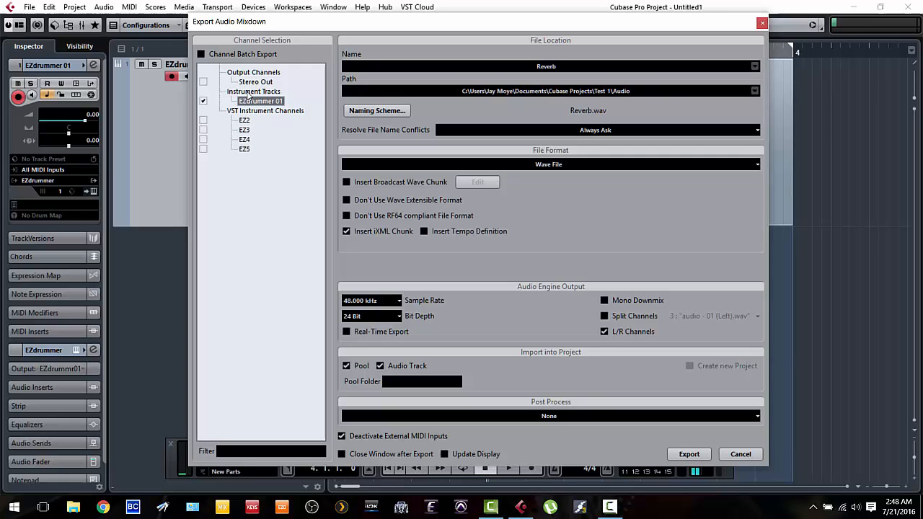
- Set EZdrummer 01 to export as a mono file named Kick instead of L/R channels
left_click(204, 101)
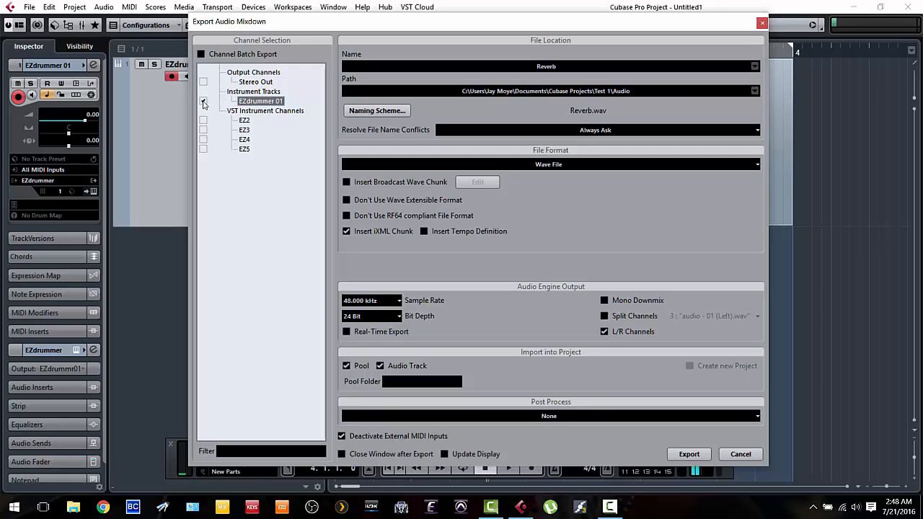
left_click(203, 101)
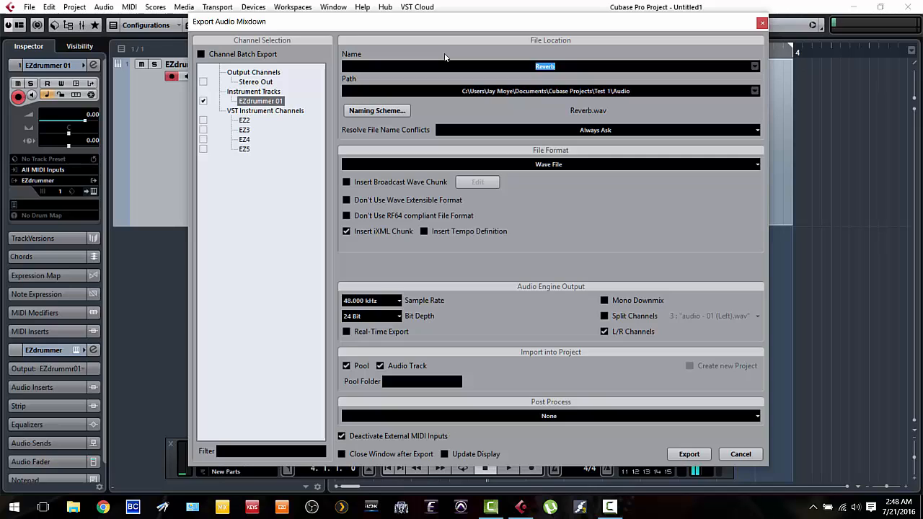
type("Kick")
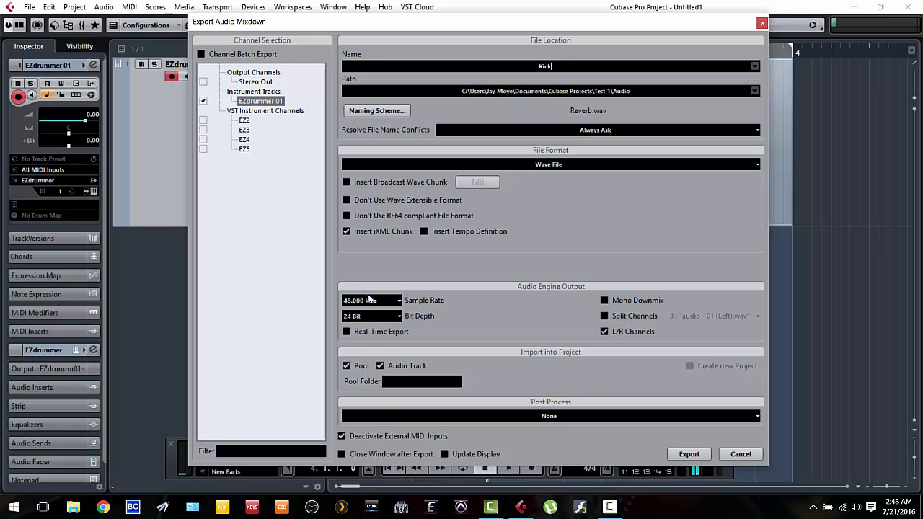
mouse_move(384, 328)
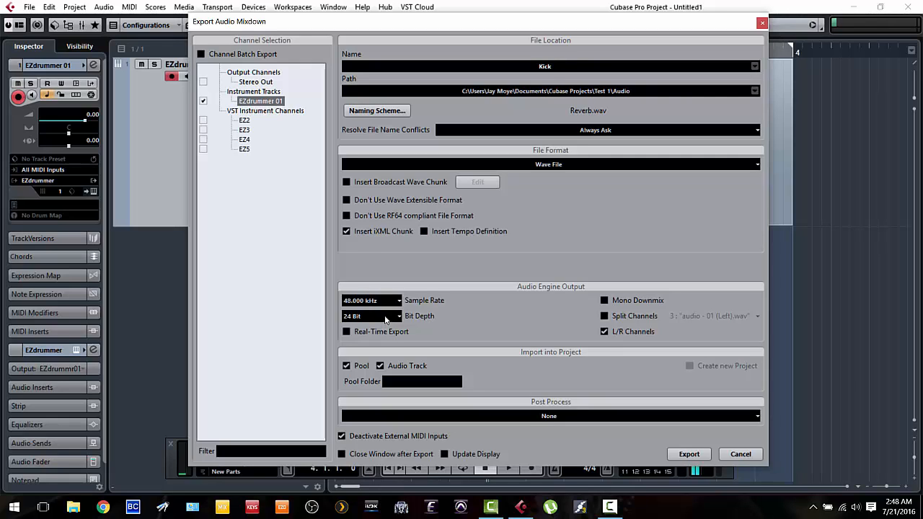
mouse_move(572, 347)
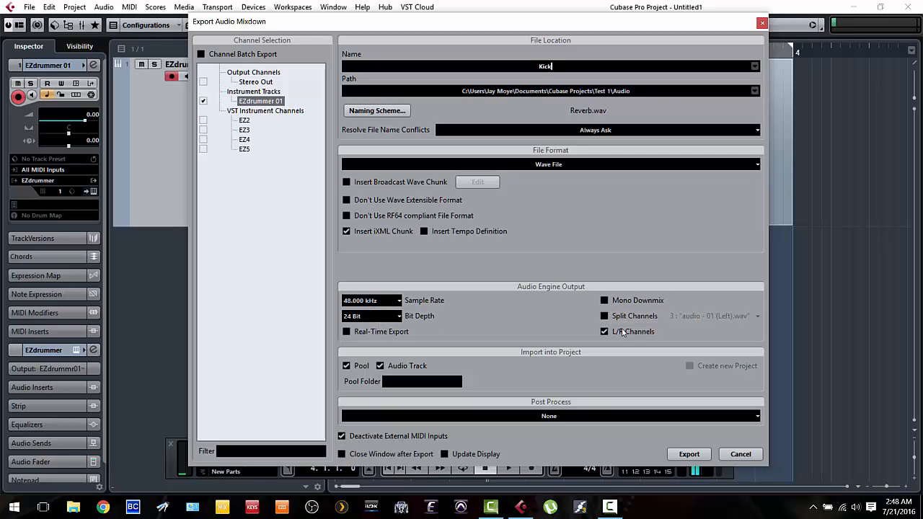
left_click(605, 300)
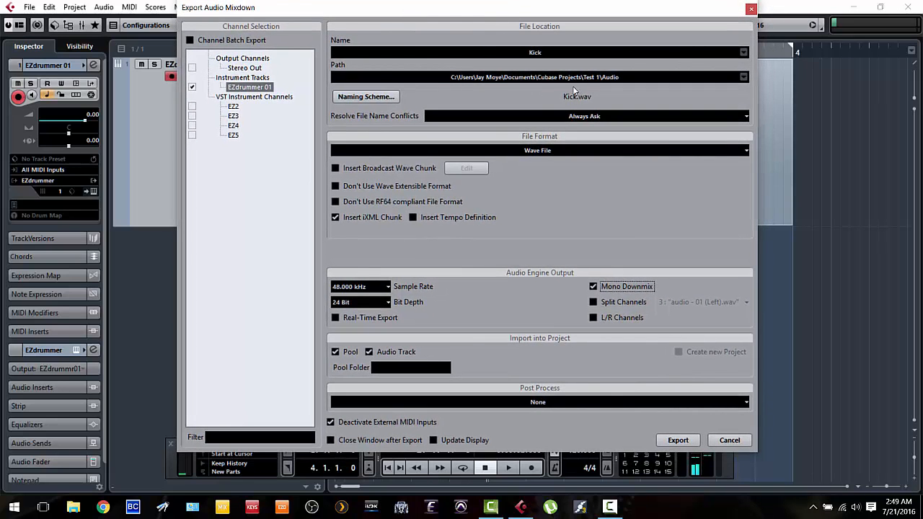
mouse_move(605, 83)
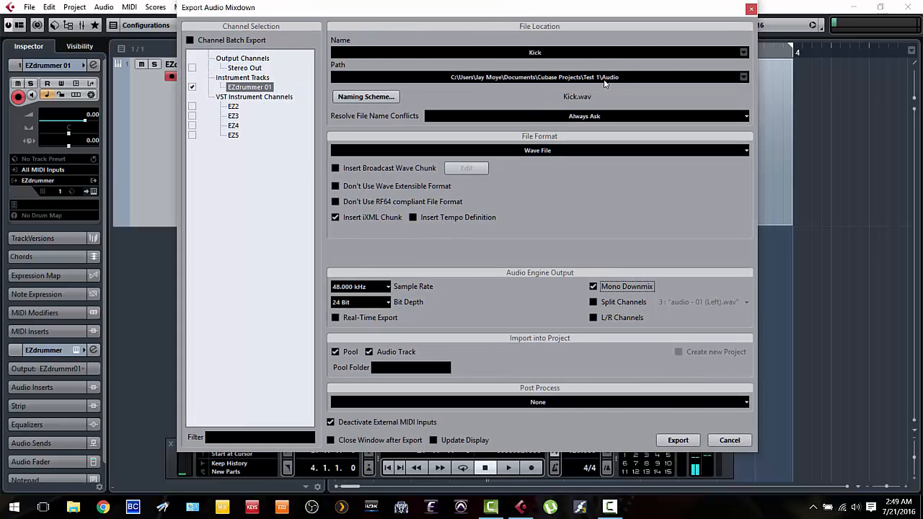
mouse_move(610, 89)
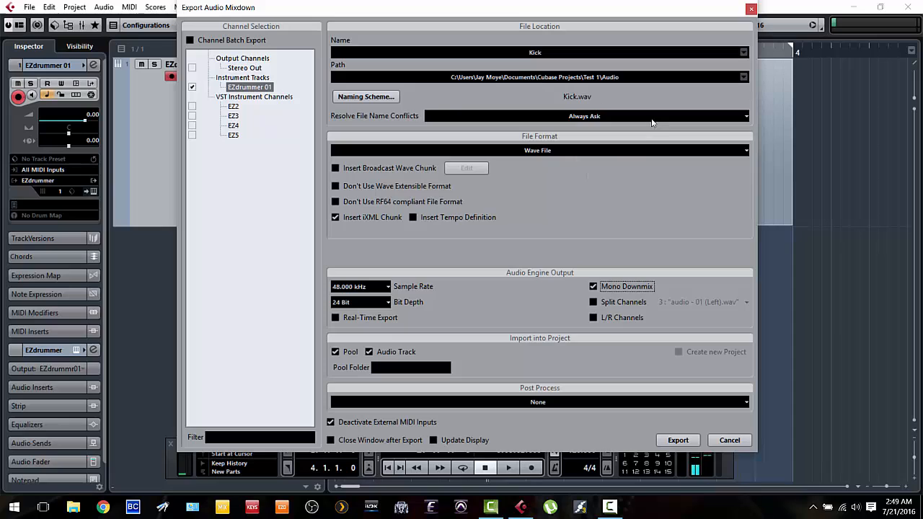
mouse_move(383, 440)
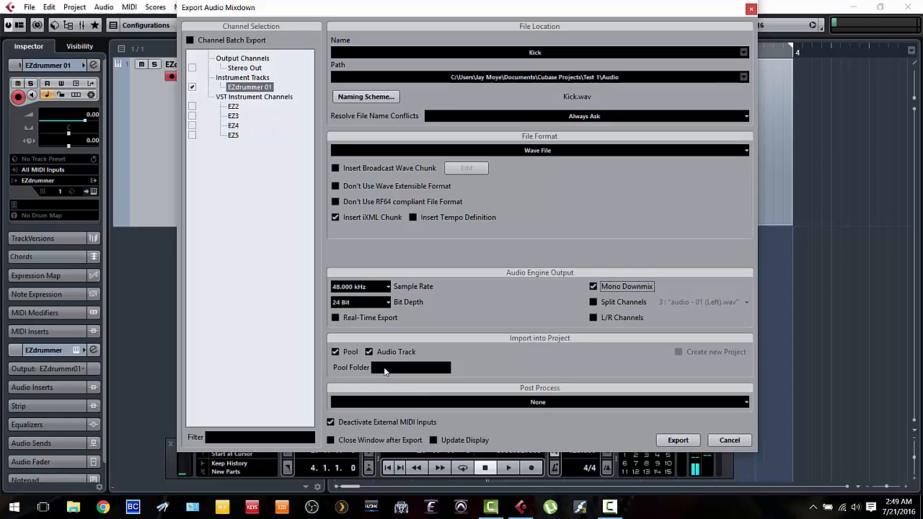
mouse_move(409, 344)
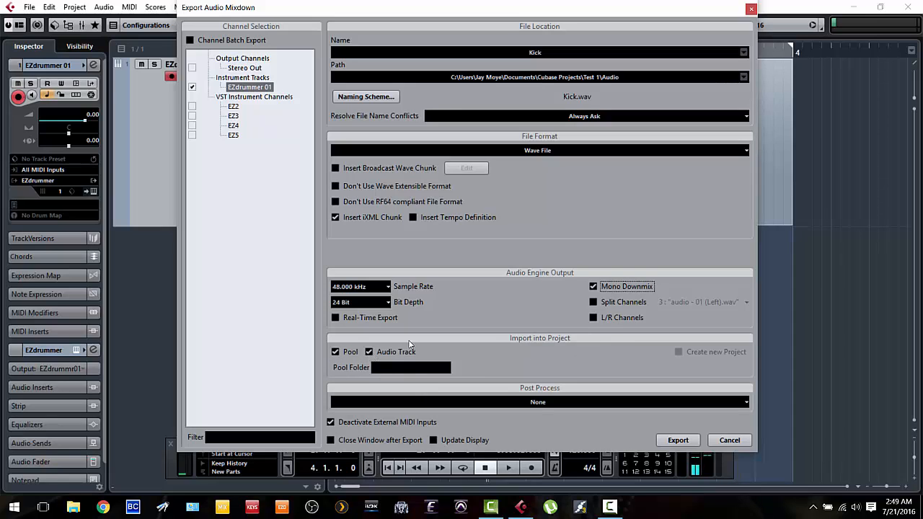
mouse_move(358, 431)
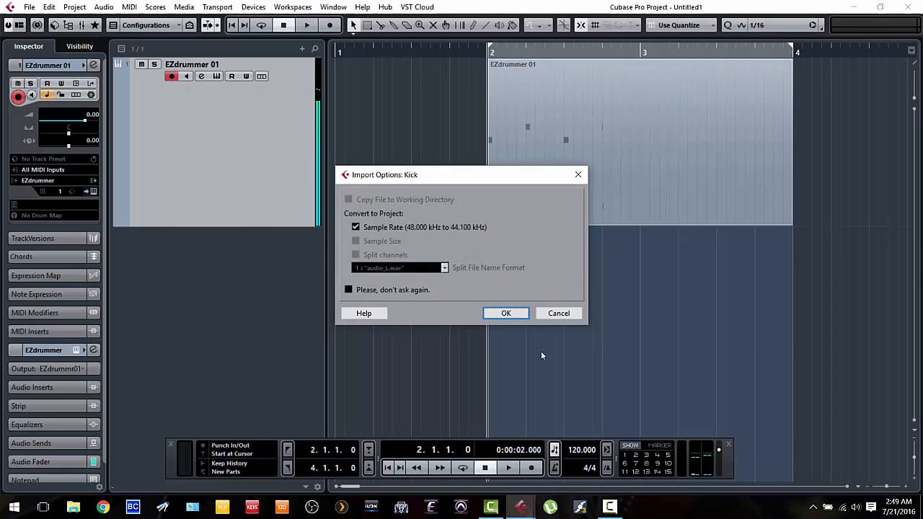
mouse_move(437, 235)
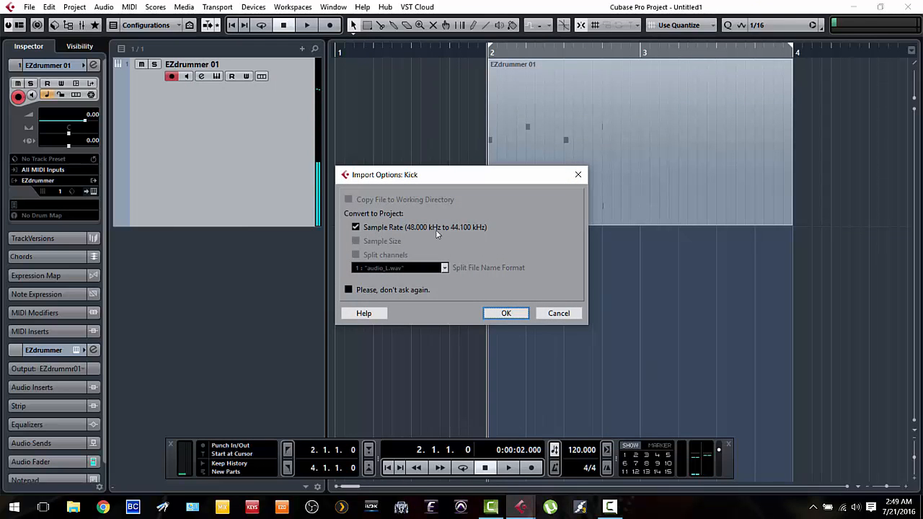
mouse_move(506, 313)
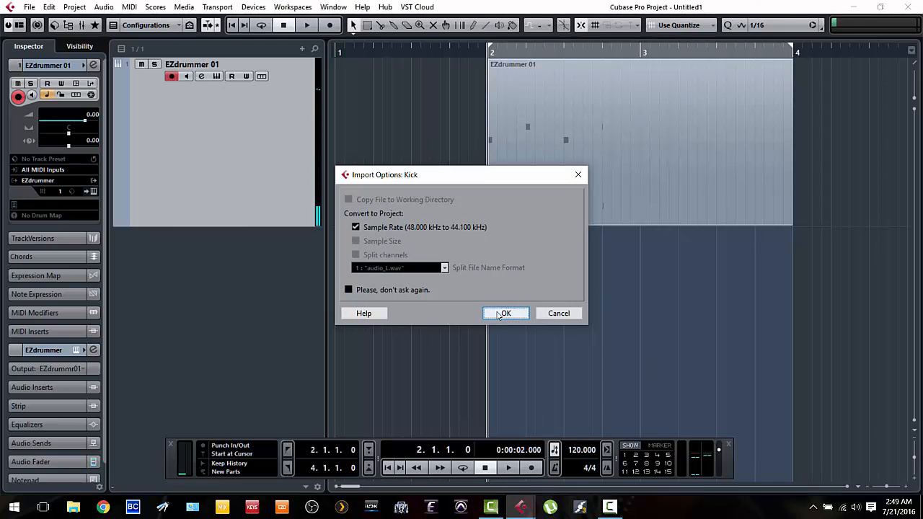
- Accept importing Kick converted to the project sample rate, creating the Kick-01 track
left_click(505, 313)
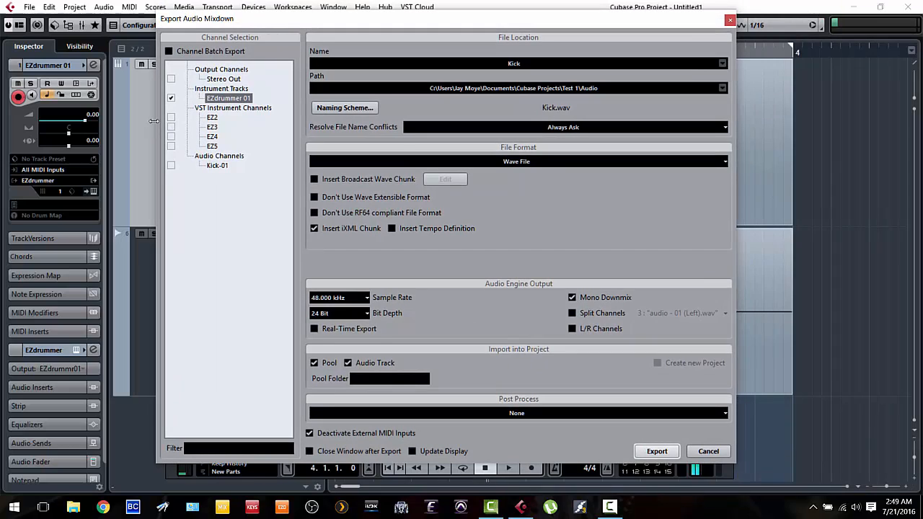
- Export the EZ2 channel as Snare and import it as the Snare-01 audio track
left_click(212, 117)
type("Sn")
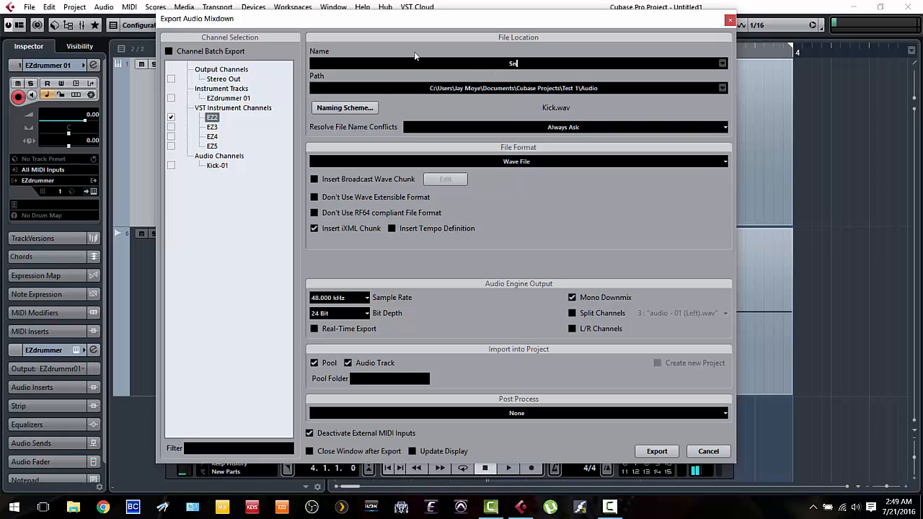
type("are")
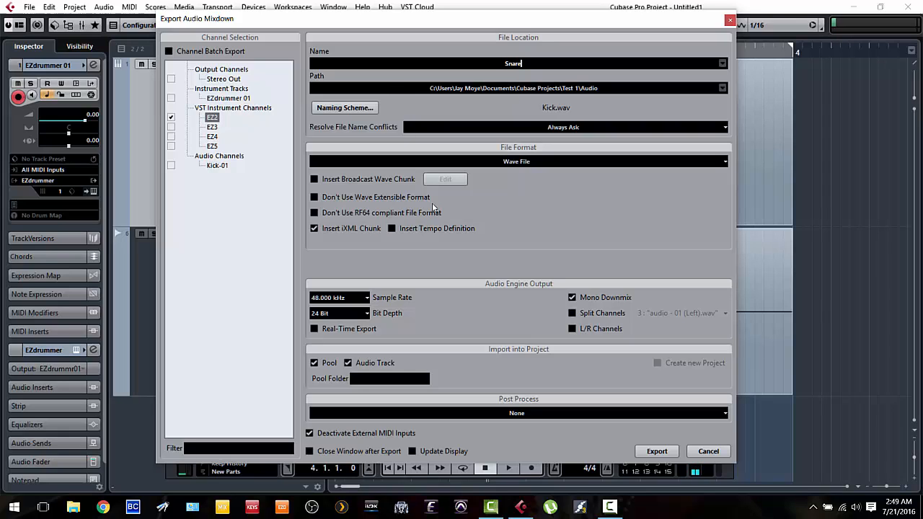
mouse_move(644, 309)
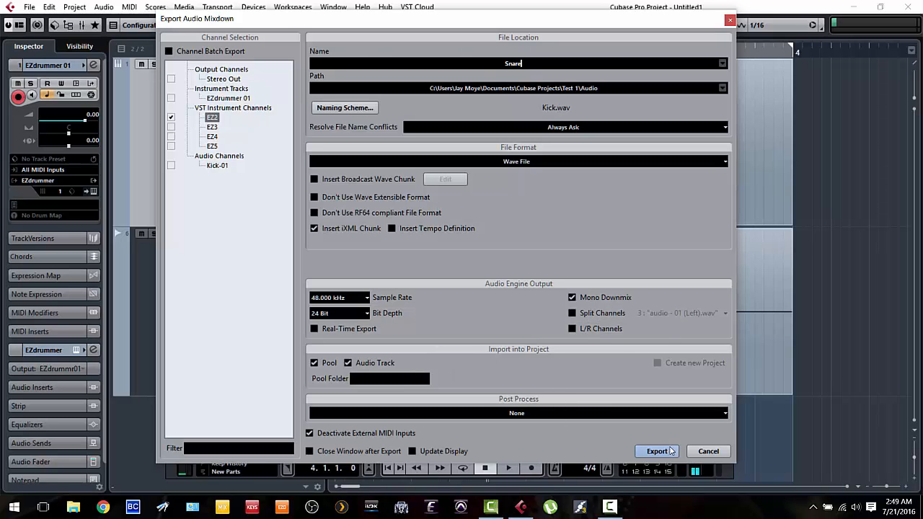
left_click(656, 451)
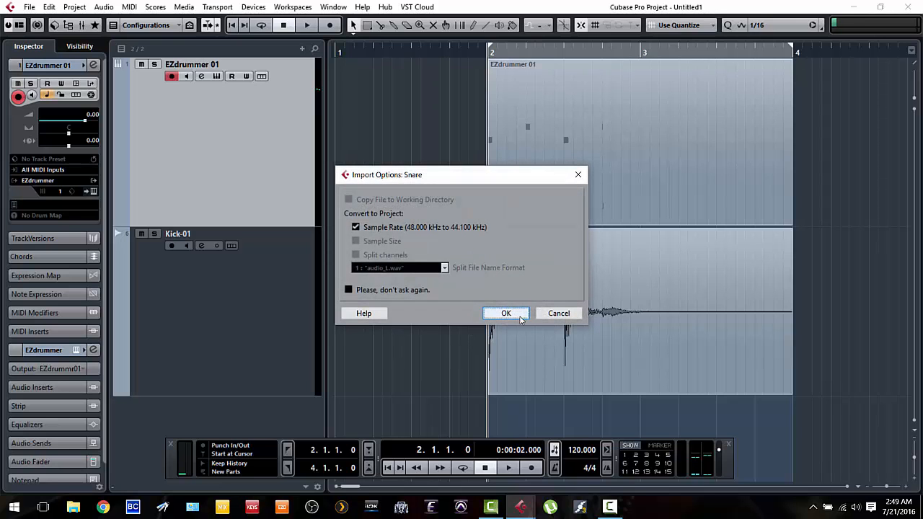
left_click(505, 313)
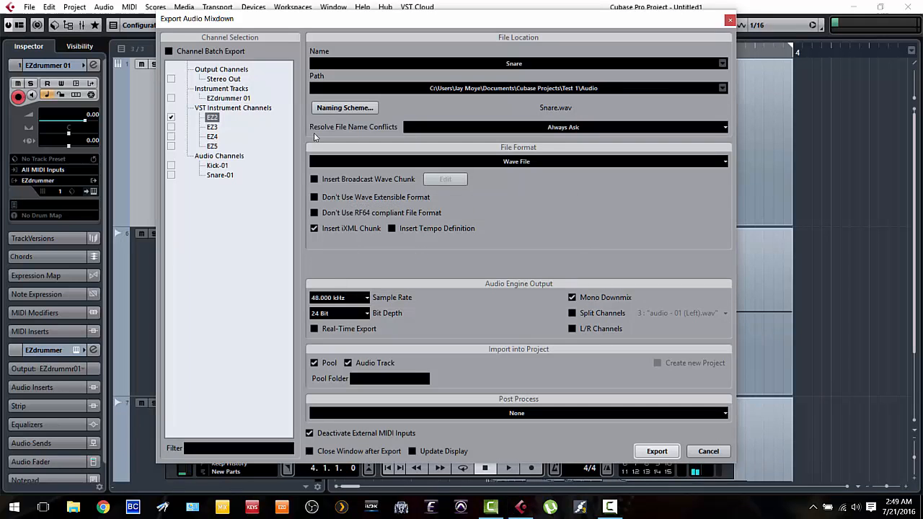
- Export the EZ3 channel as Hihat and import it as the Hihat-01 audio track
left_click(171, 126)
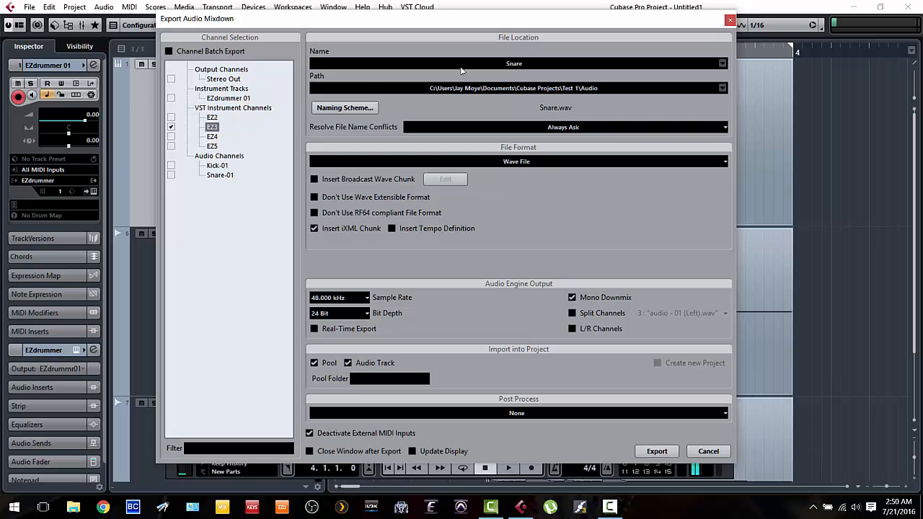
triple_click(513, 64)
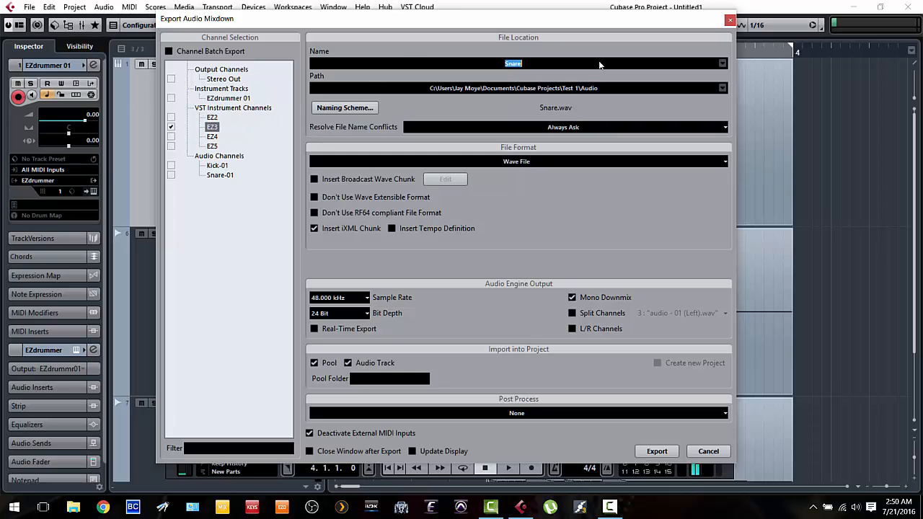
type("Hihat")
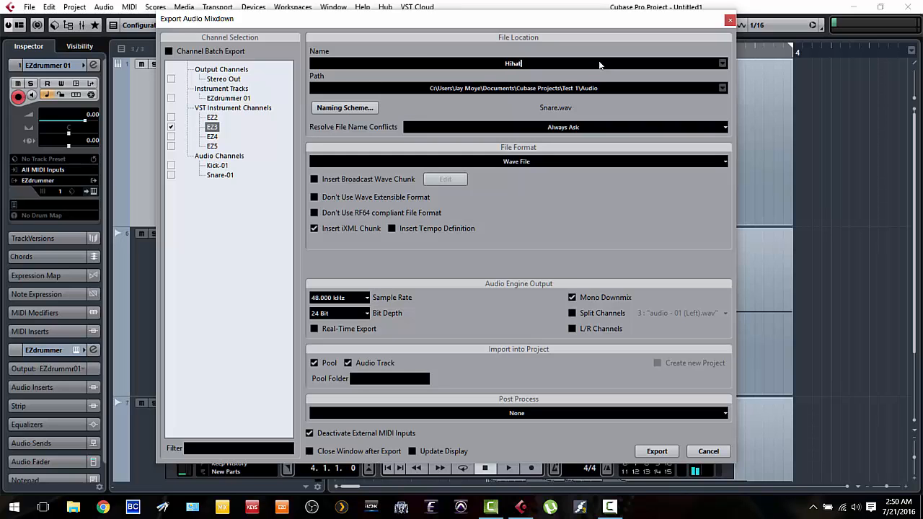
mouse_move(588, 324)
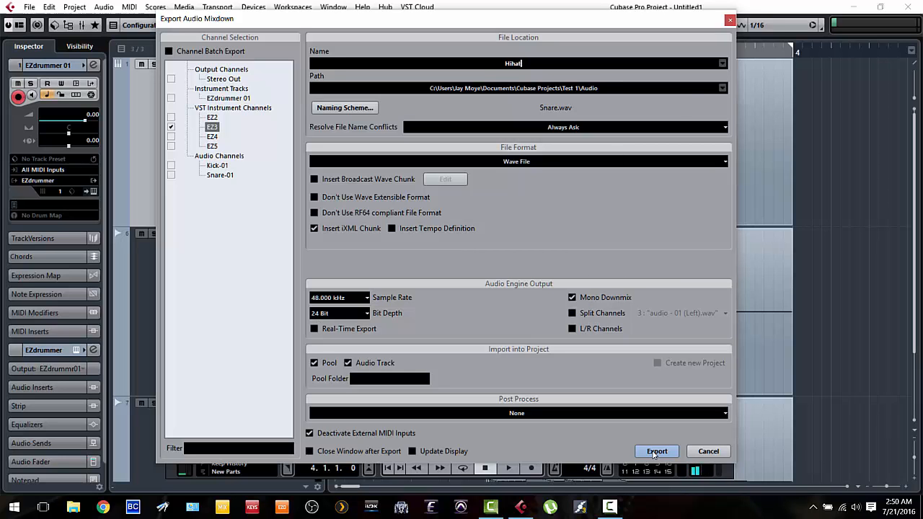
left_click(656, 450)
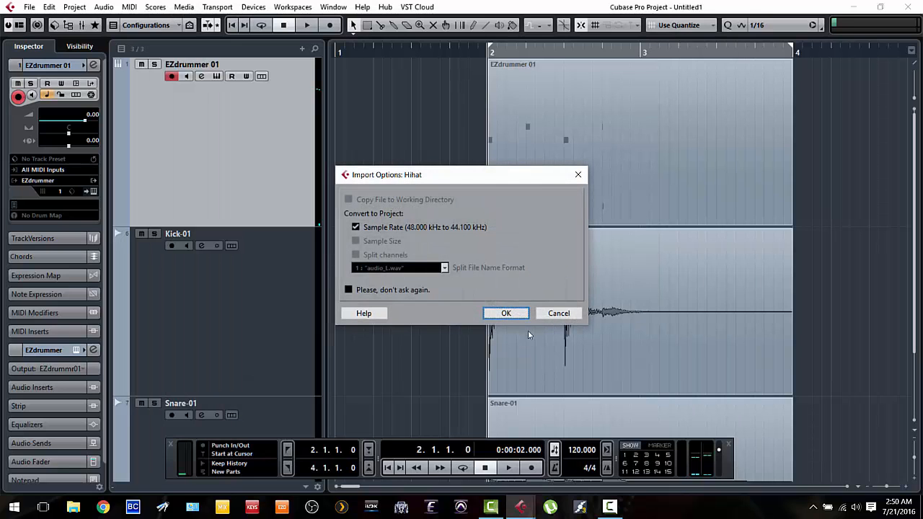
left_click(506, 313)
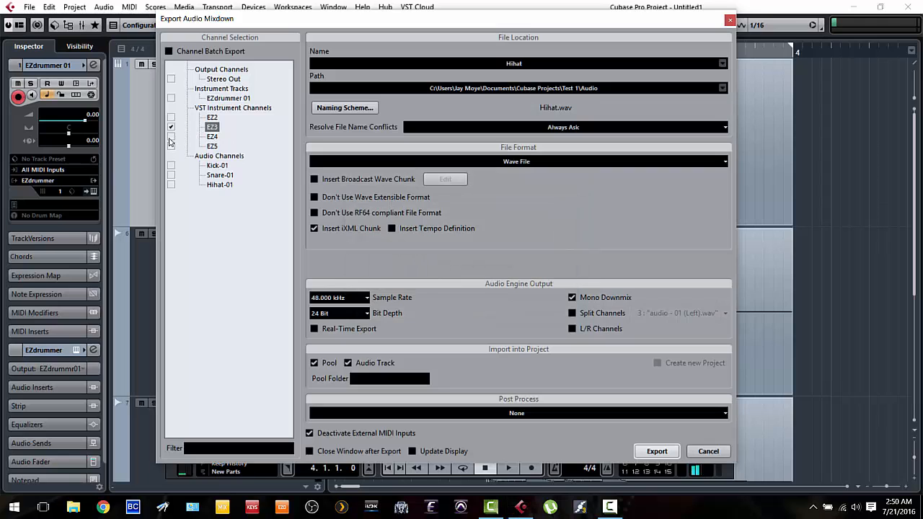
- Export the EZ4 channel as 'Overhead' and accept its import as Overhead-01
left_click(171, 137)
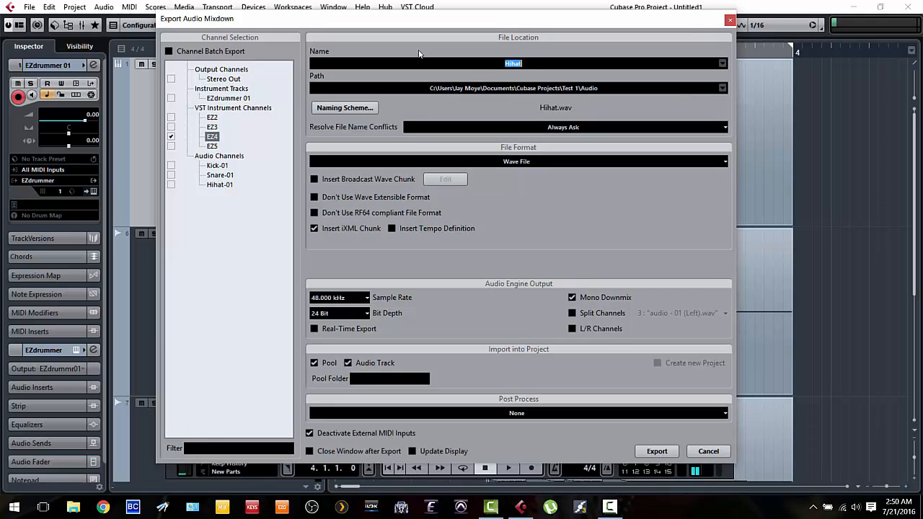
type("o")
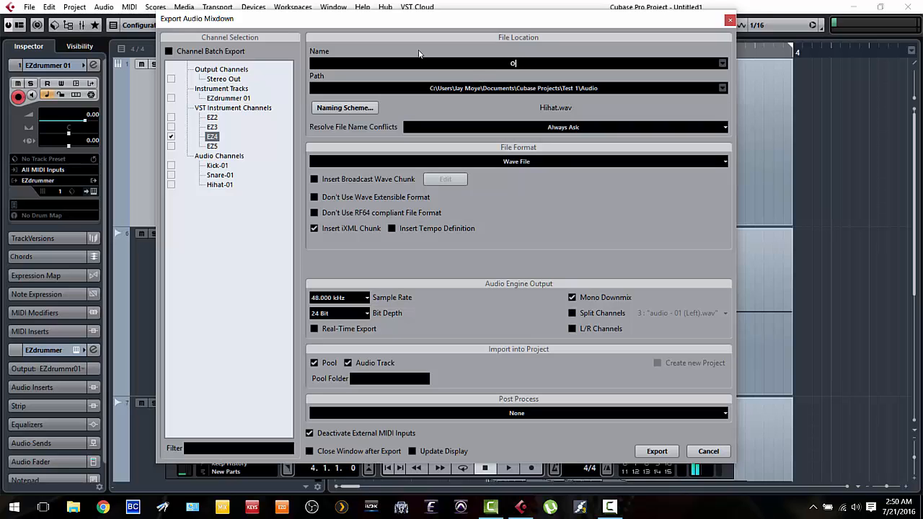
type("Overhead")
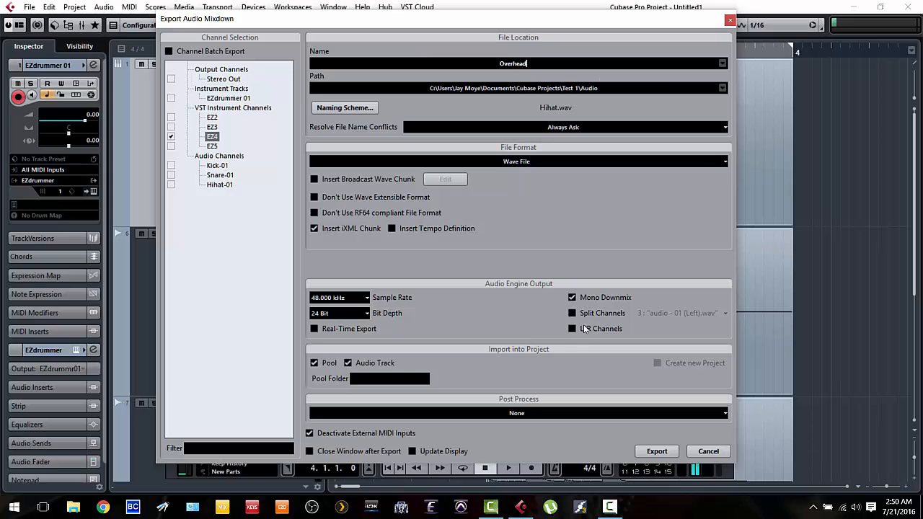
mouse_move(572, 313)
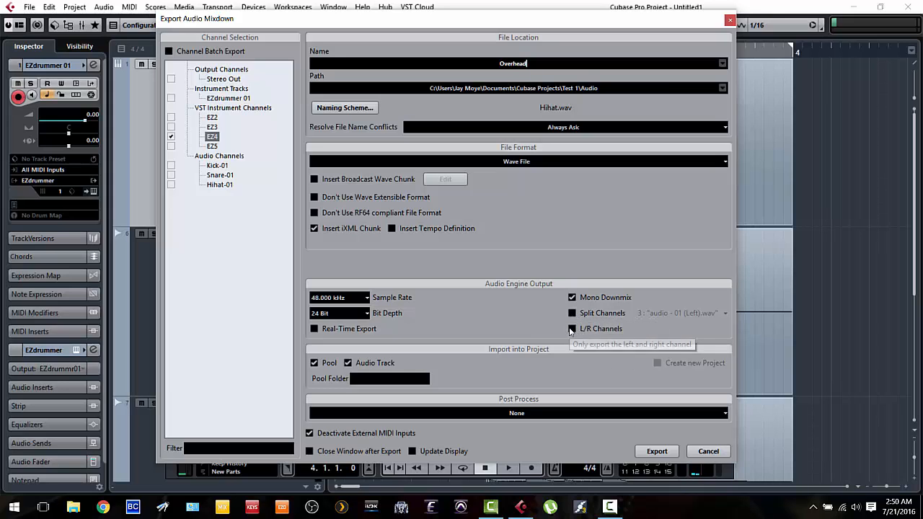
left_click(573, 328)
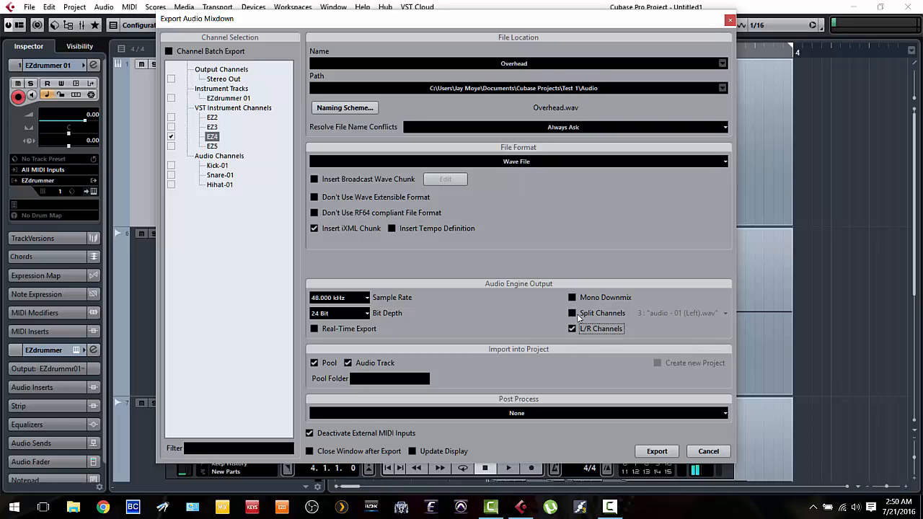
mouse_move(572, 313)
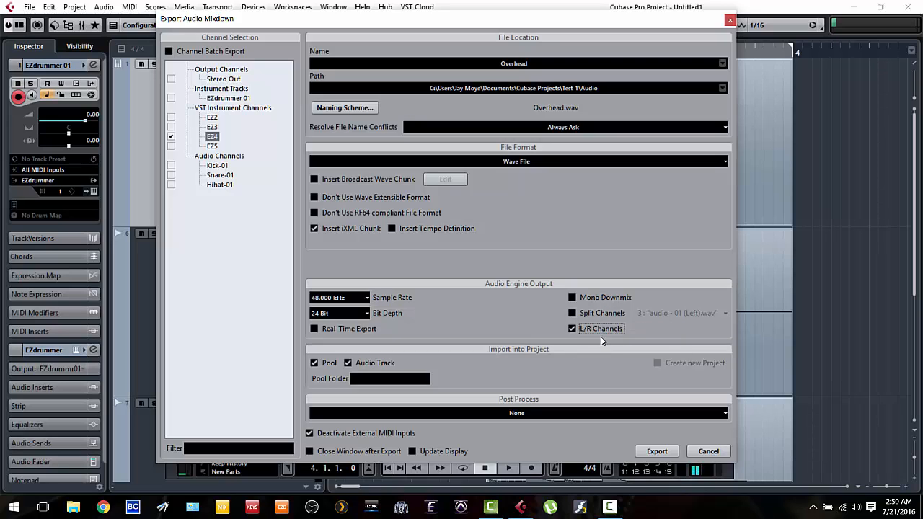
mouse_move(584, 347)
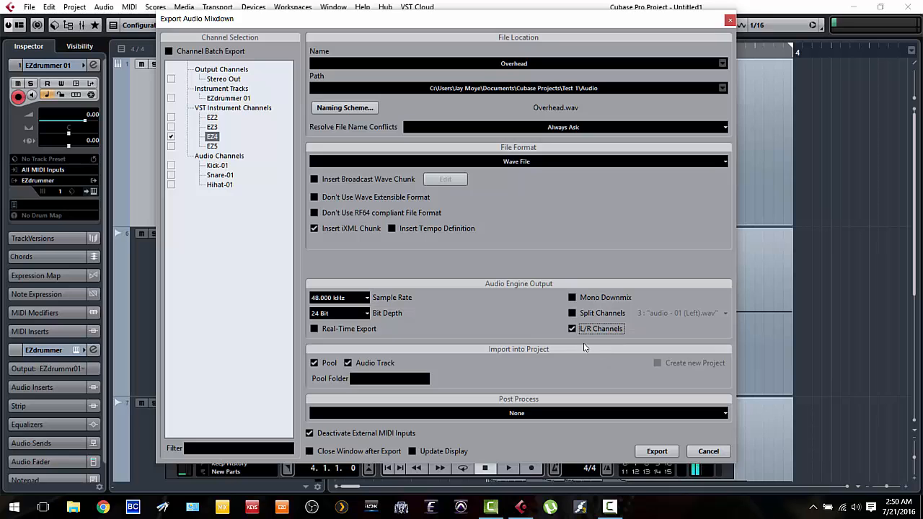
mouse_move(472, 350)
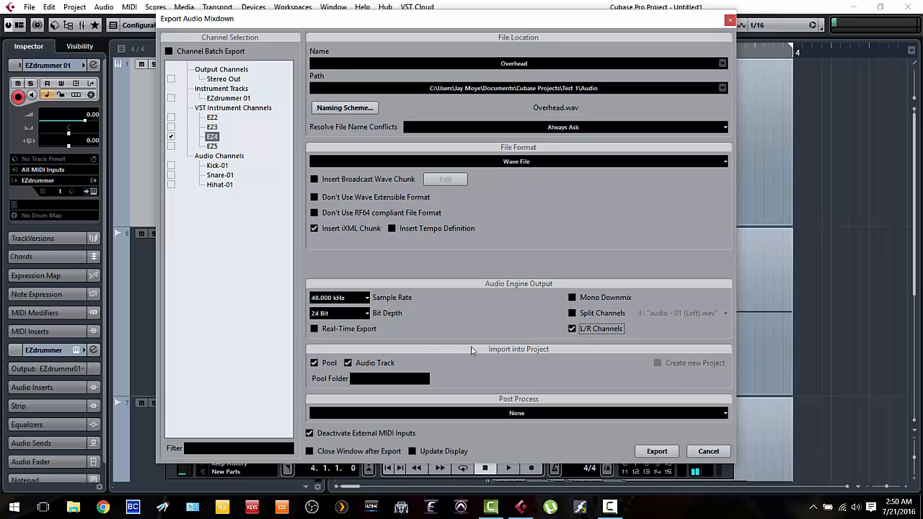
left_click(656, 450)
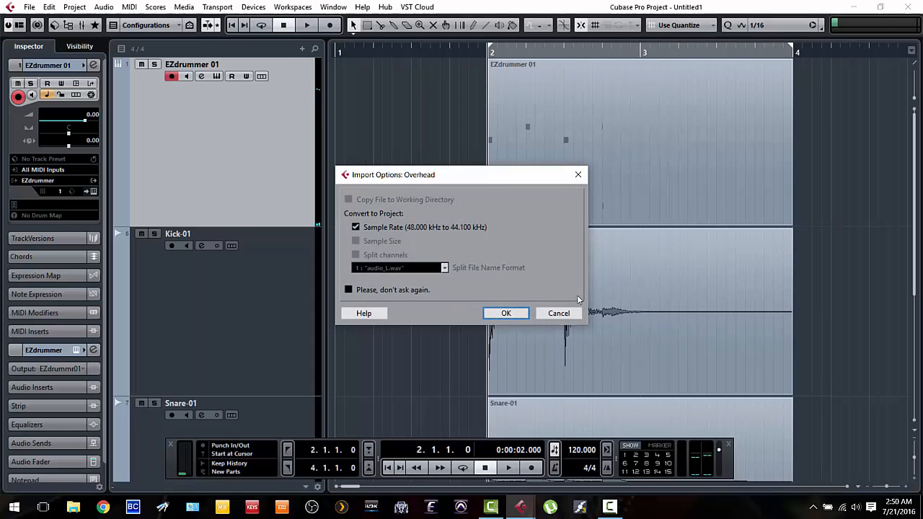
left_click(505, 313)
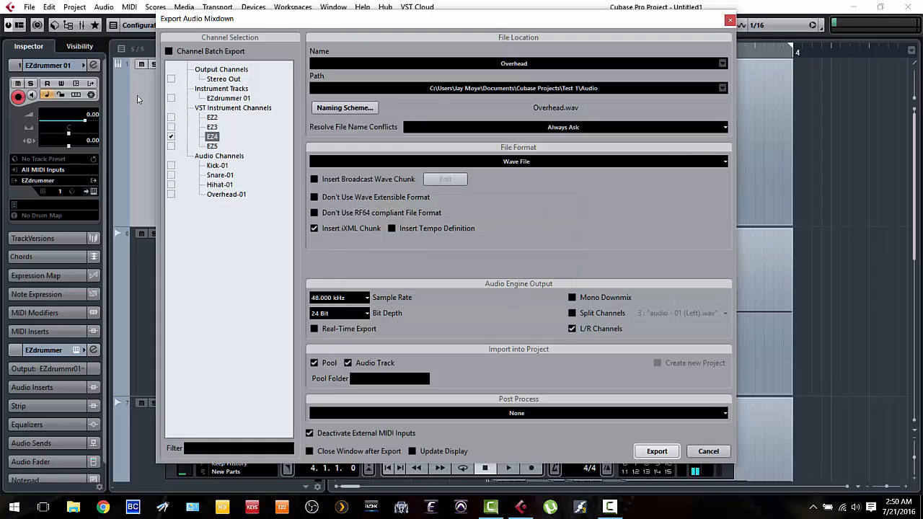
mouse_move(171, 150)
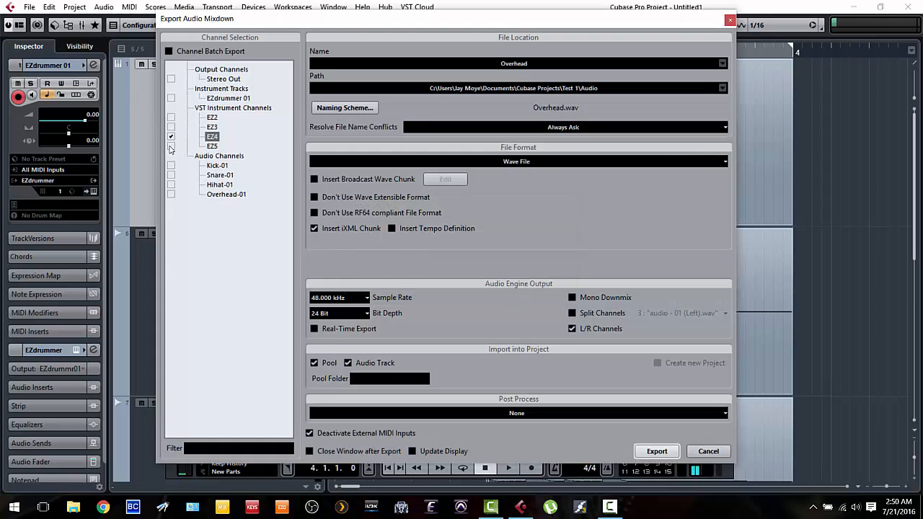
- Export the EZ5 channel as 'Amb' and accept its import as Amb-01
left_click(171, 146)
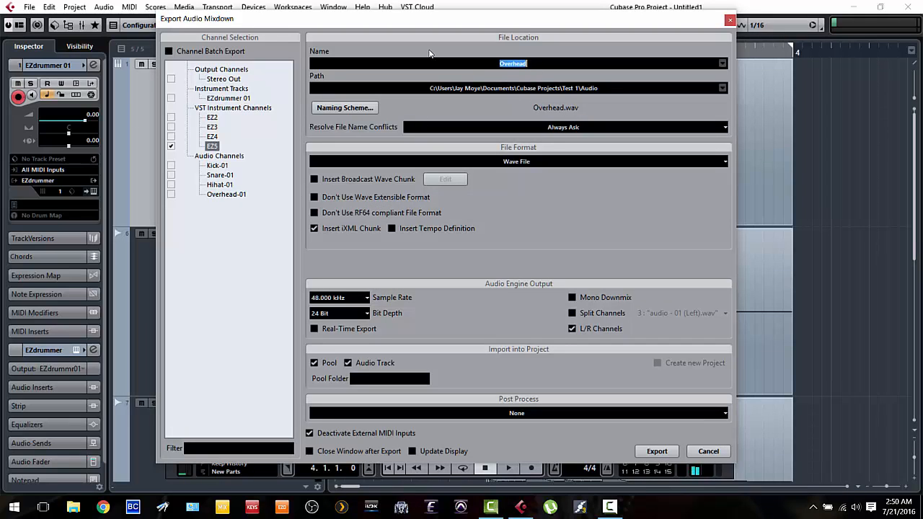
type("A")
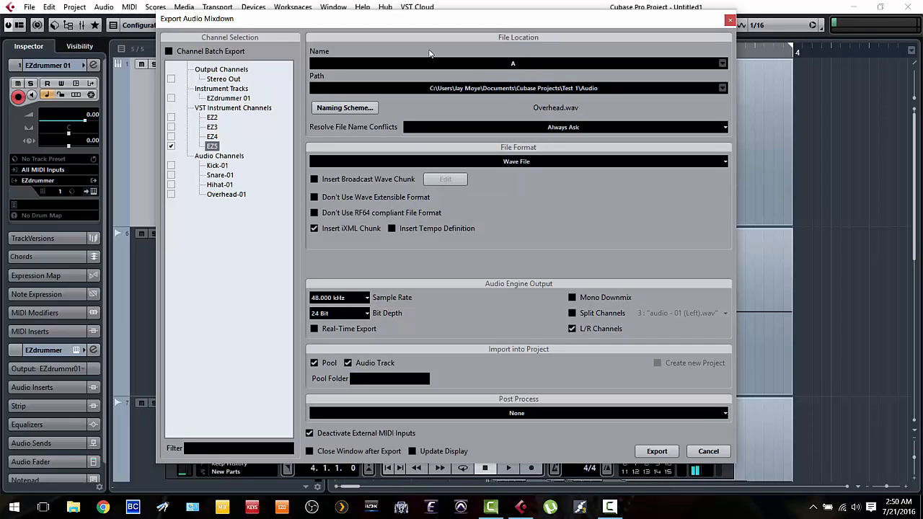
type("Amb")
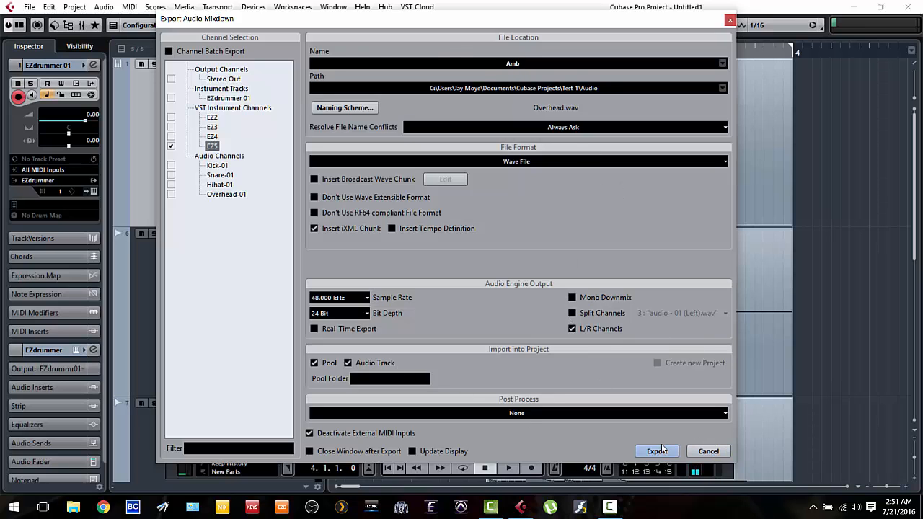
left_click(656, 451)
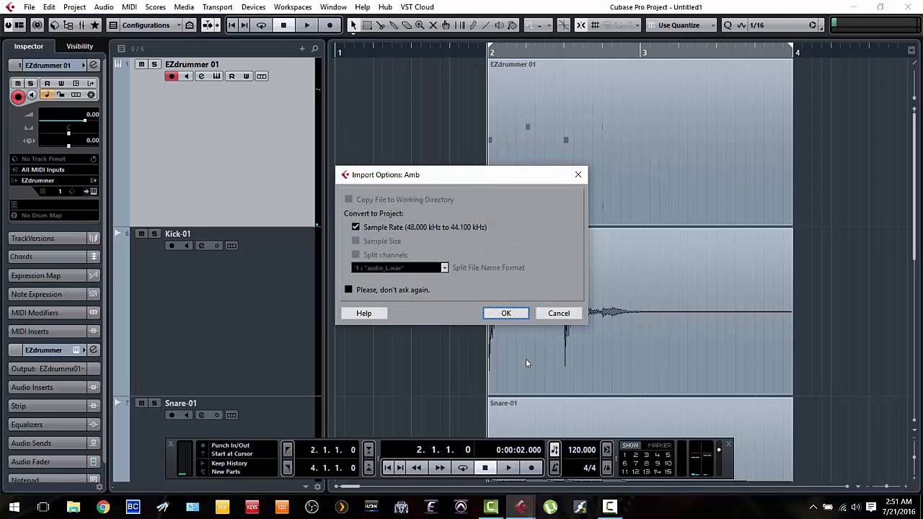
left_click(506, 313)
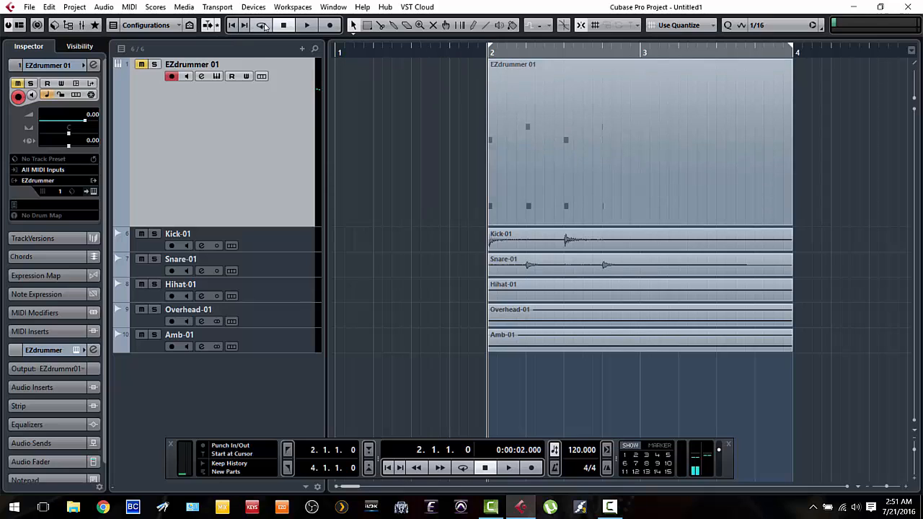
- Enable Cycle over bars 2–4 and play the drum audio tracks
left_click(261, 25)
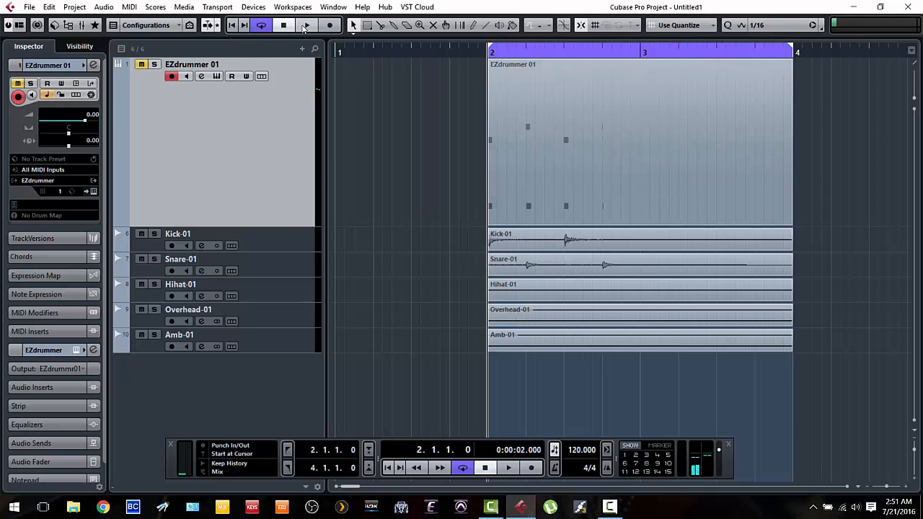
left_click(284, 24)
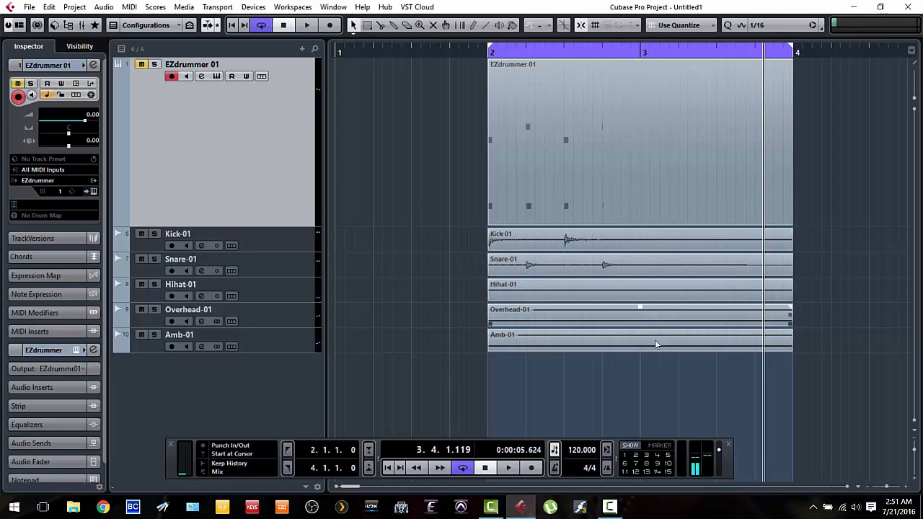
mouse_move(779, 330)
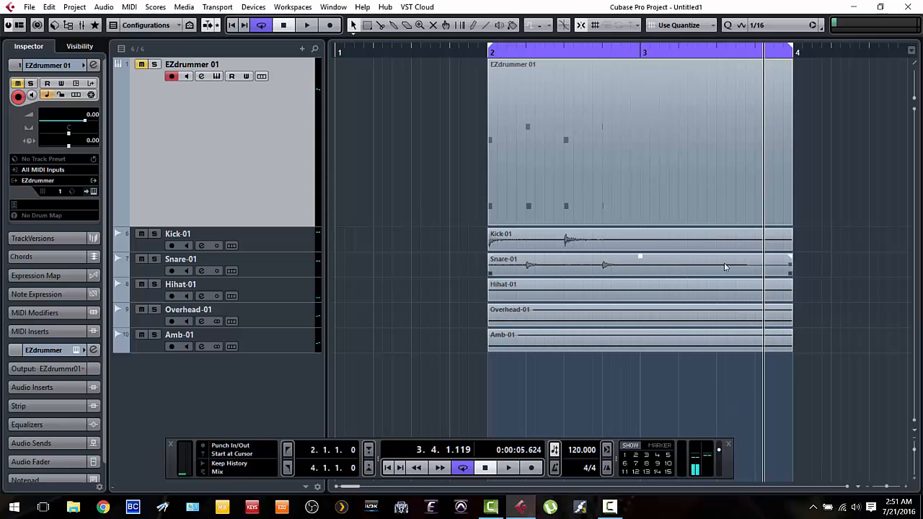
mouse_move(634, 277)
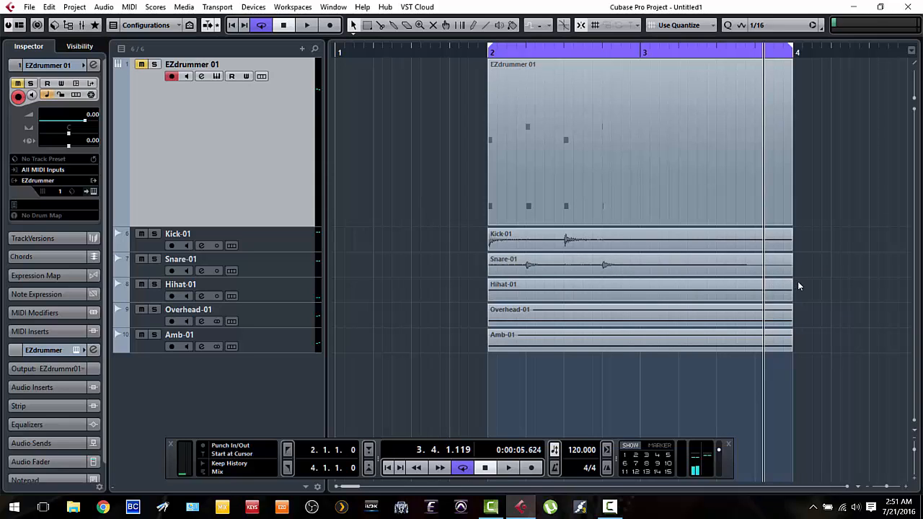
mouse_move(808, 296)
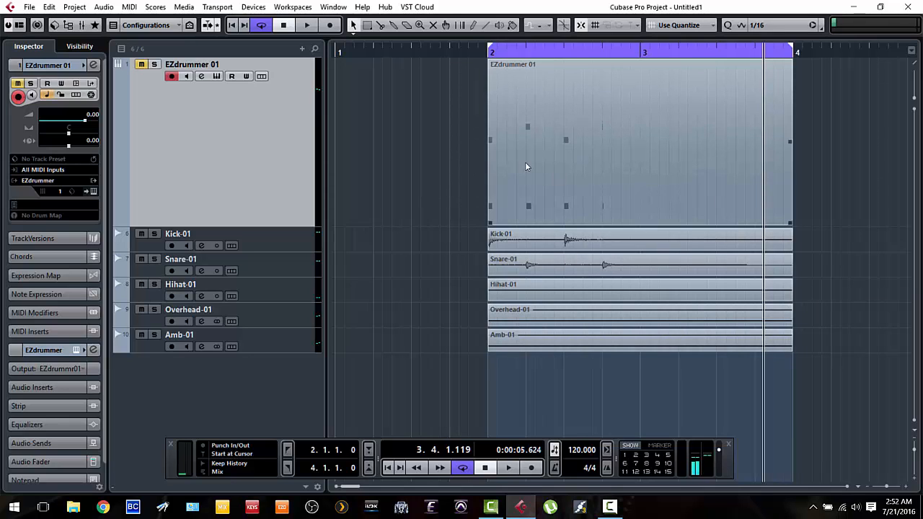
mouse_move(523, 153)
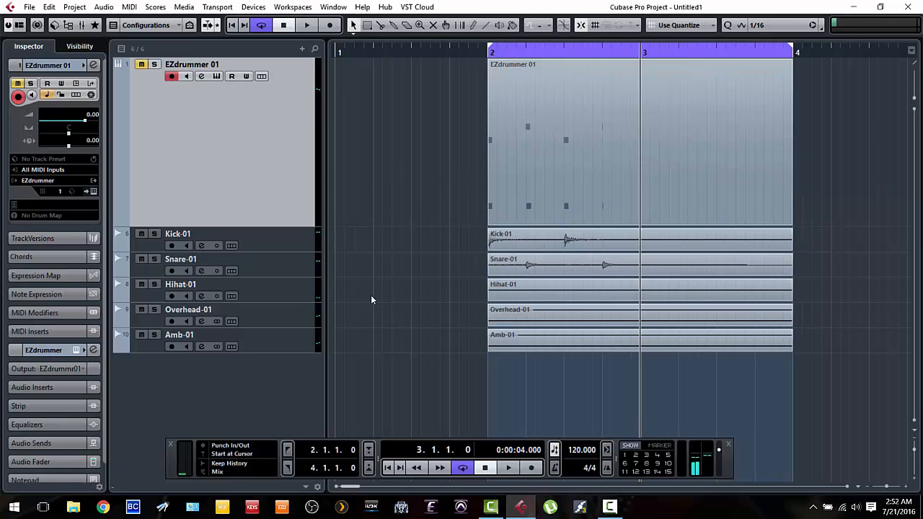
mouse_move(276, 190)
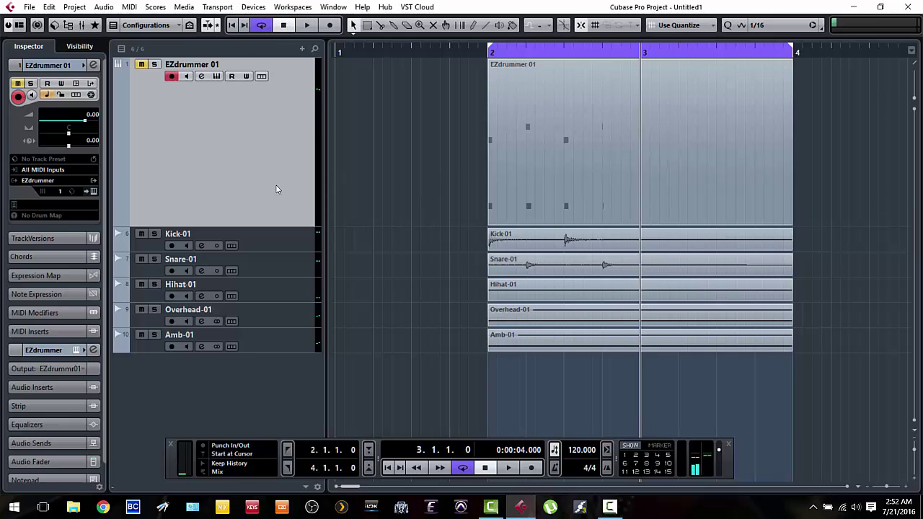
mouse_move(160, 95)
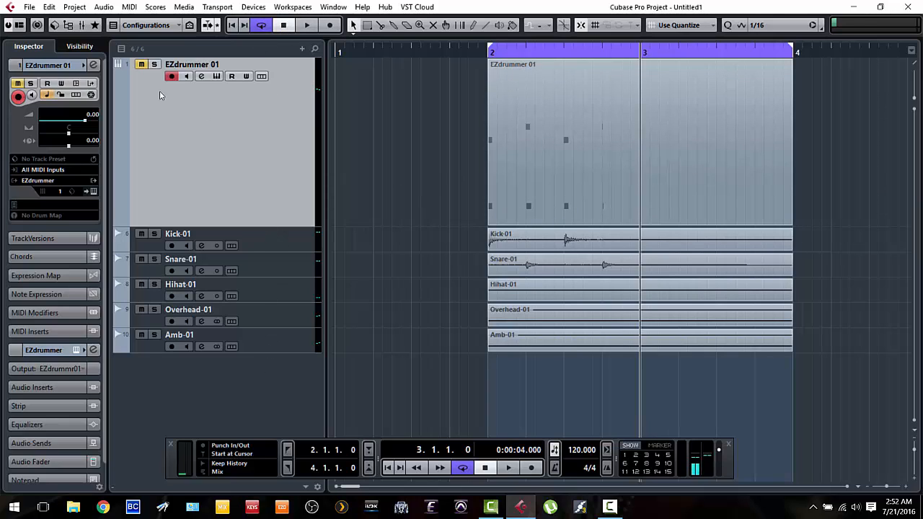
mouse_move(231, 107)
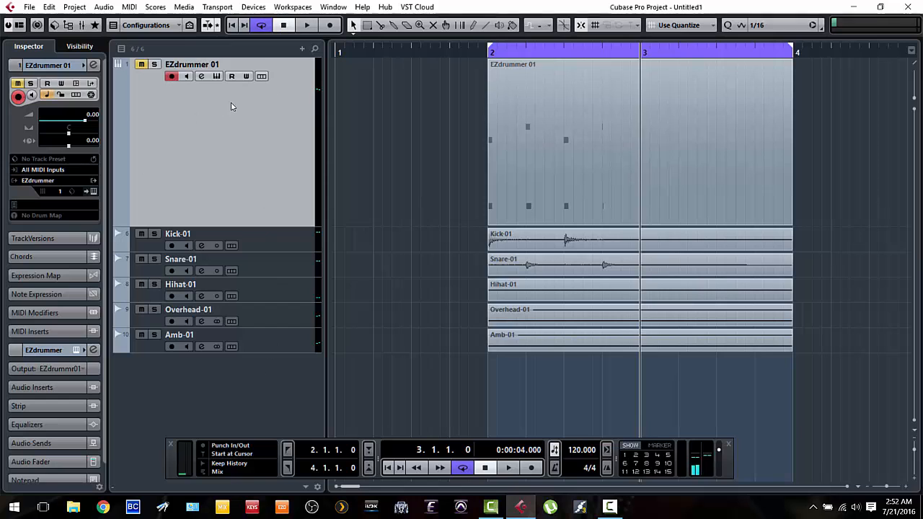
- Remove the EZdrummer 01 track, leaving the five drum stem tracks
right_click(154, 130)
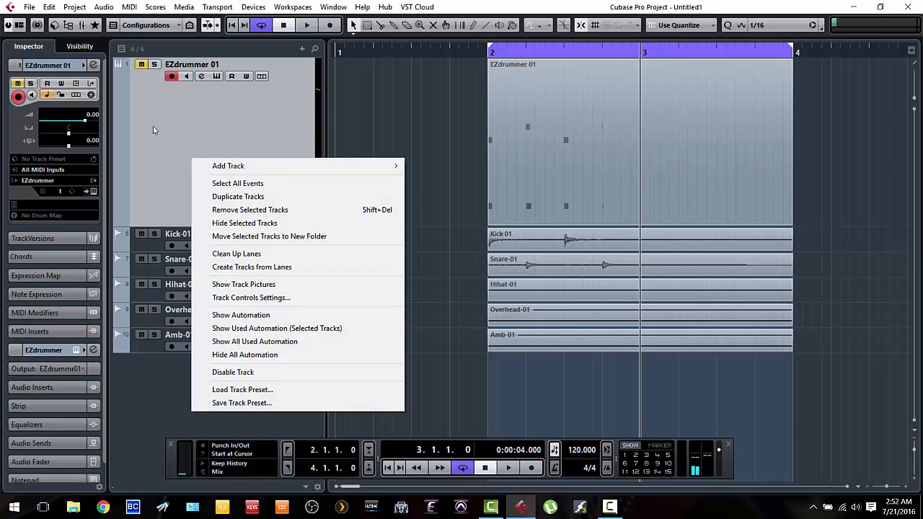
left_click(186, 173)
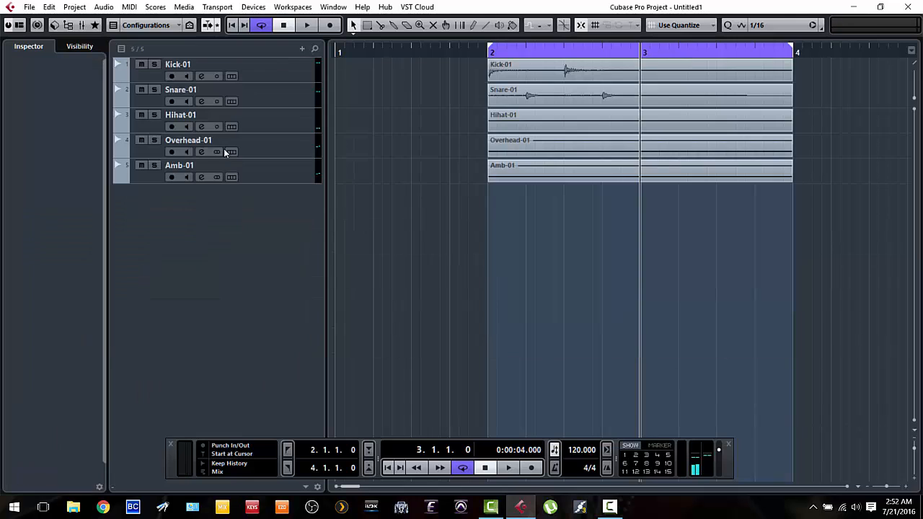
- Play, stop and replay the remaining Kick, Snare, Hihat, Overhead and Amb tracks
left_click(306, 24)
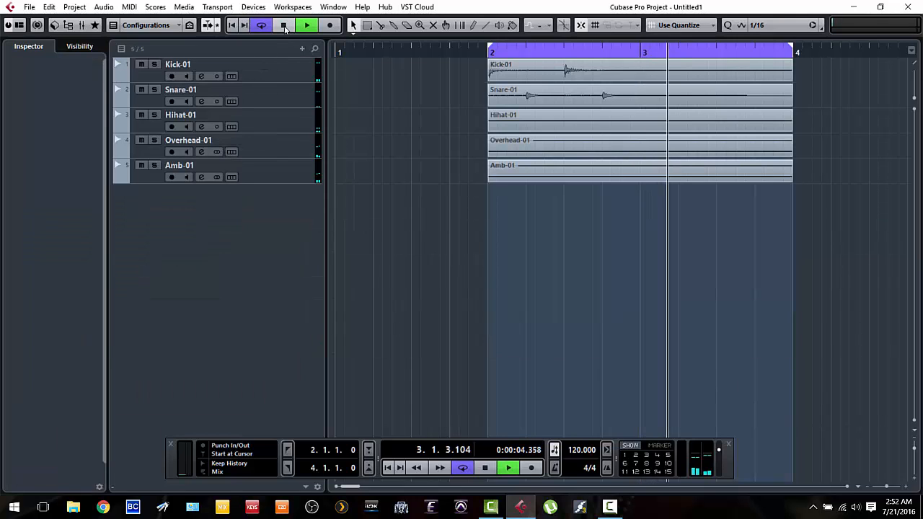
left_click(283, 25)
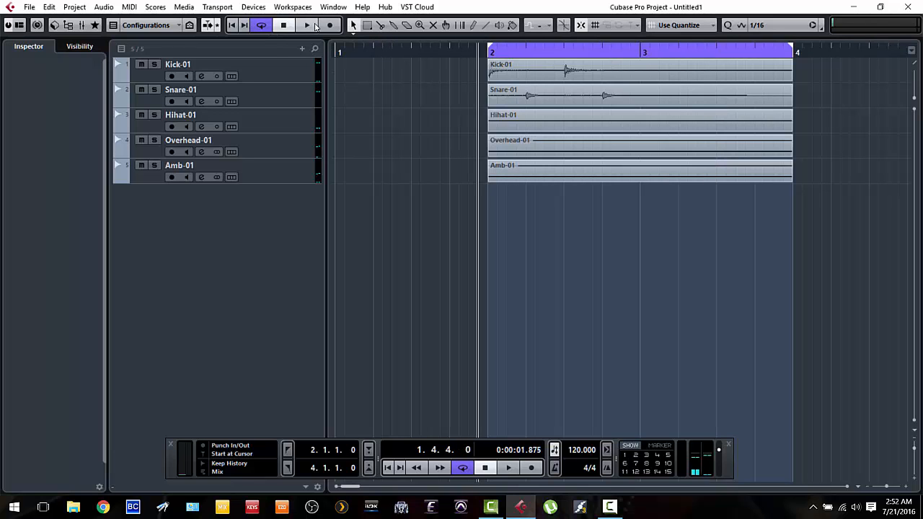
left_click(305, 25)
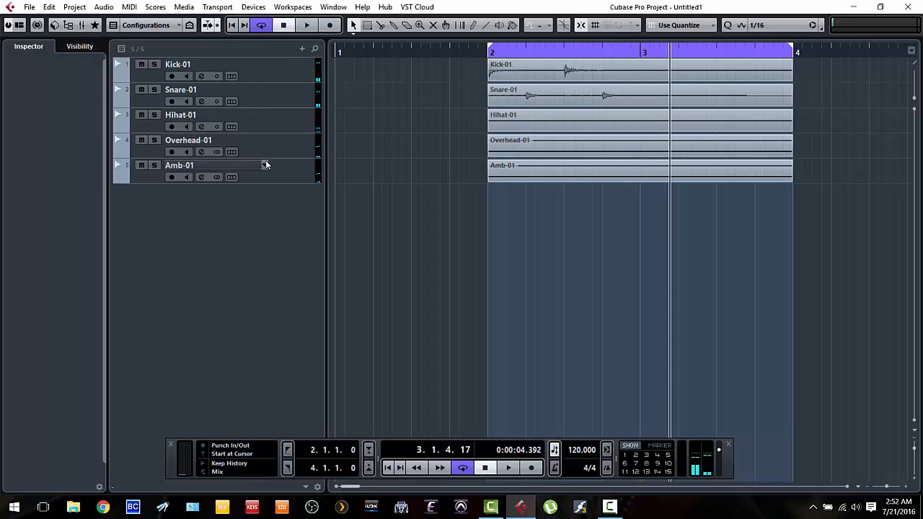
mouse_move(244, 165)
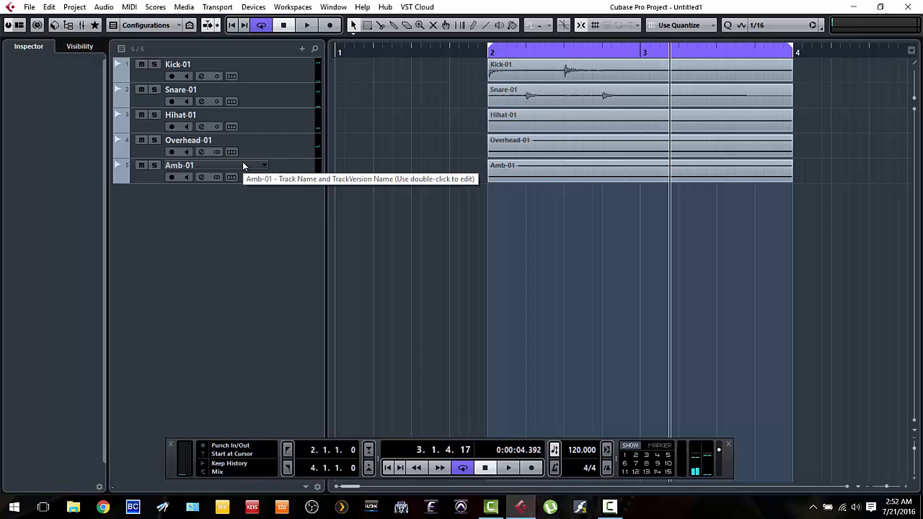
mouse_move(226, 48)
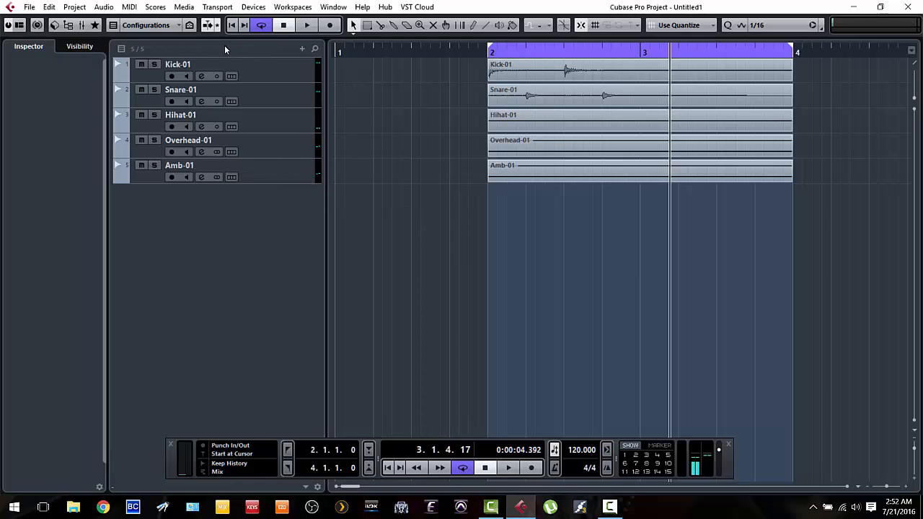